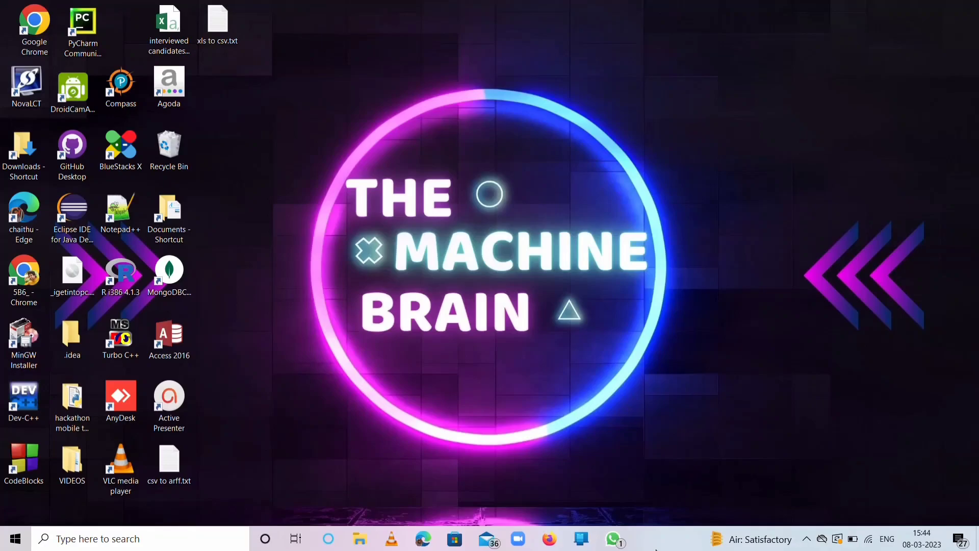
Review the notes on saving an Excel sheet as CSV.
double_click(218, 19)
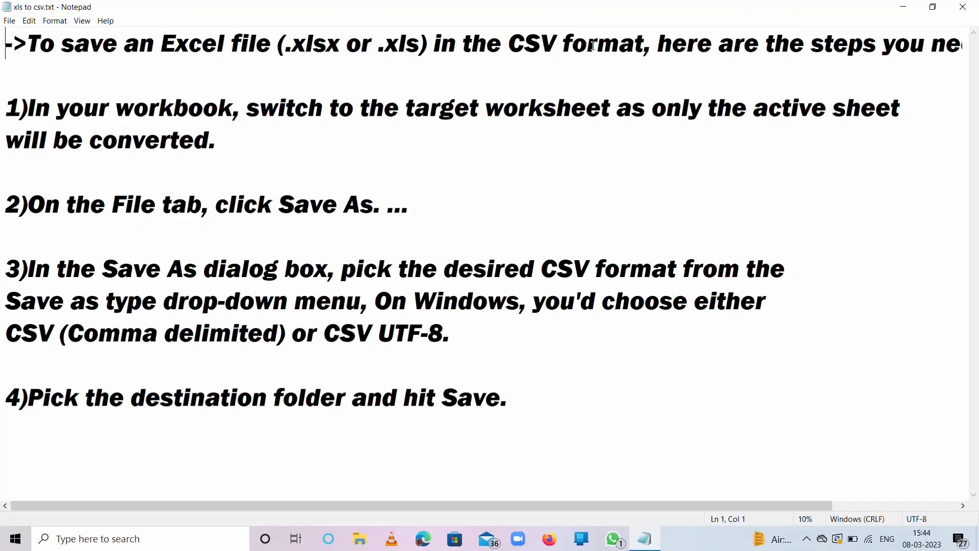
mouse_move(585, 156)
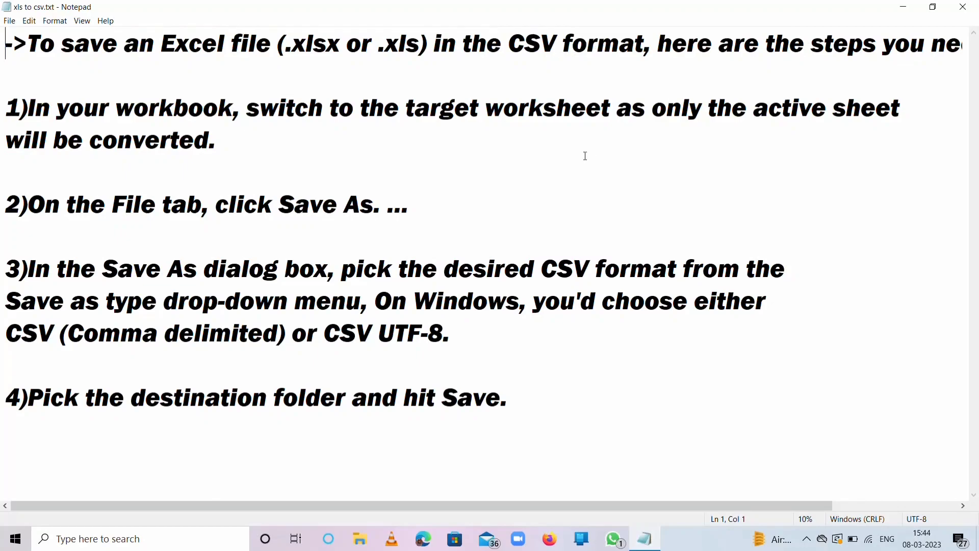
mouse_move(427, 127)
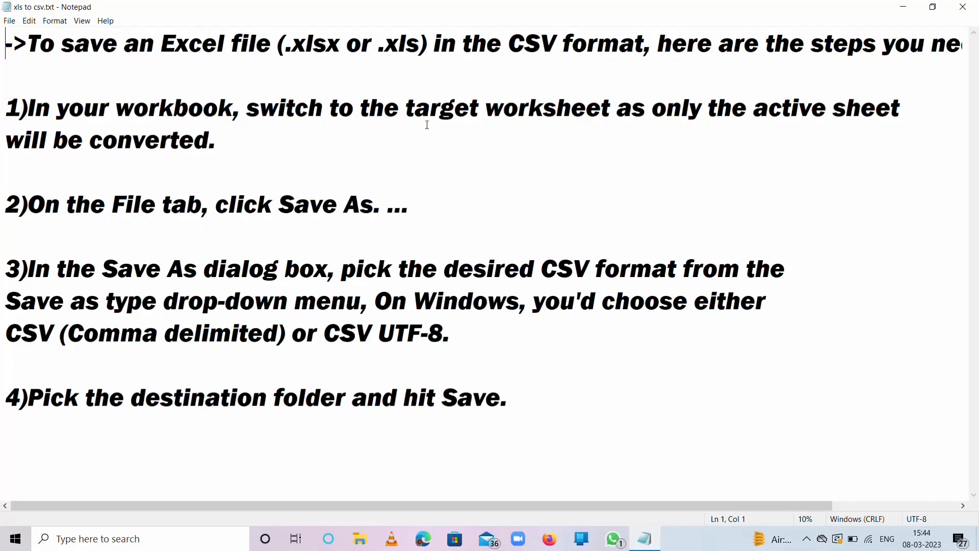
mouse_move(292, 130)
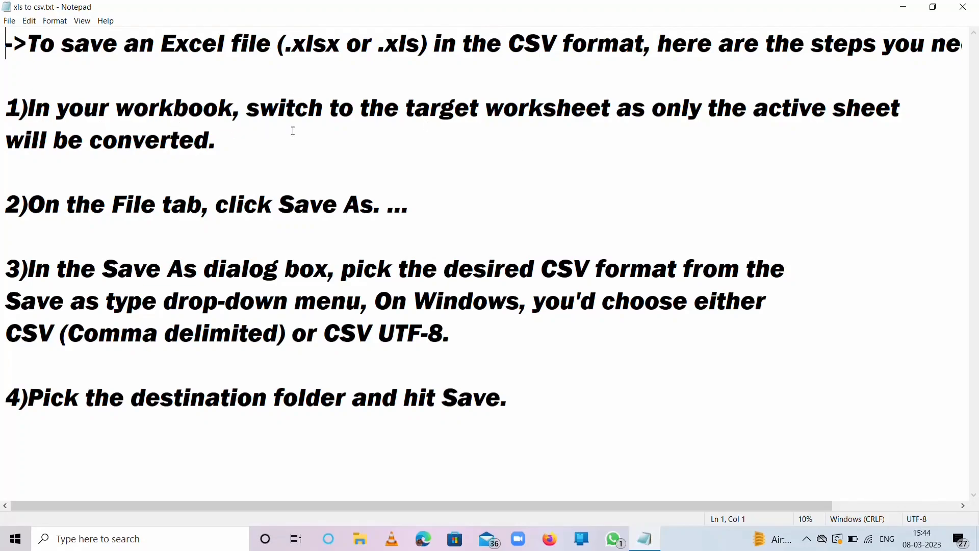
mouse_move(483, 115)
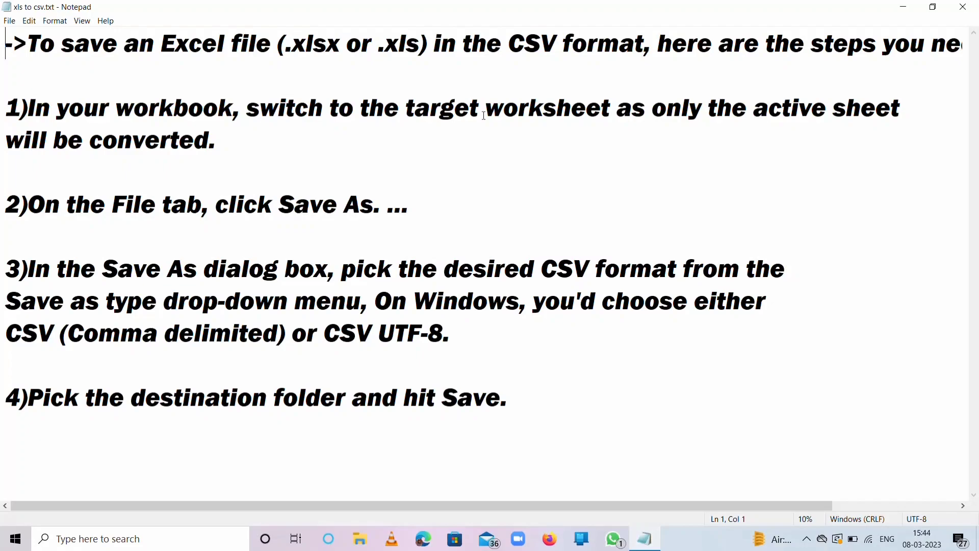
left_click(220, 155)
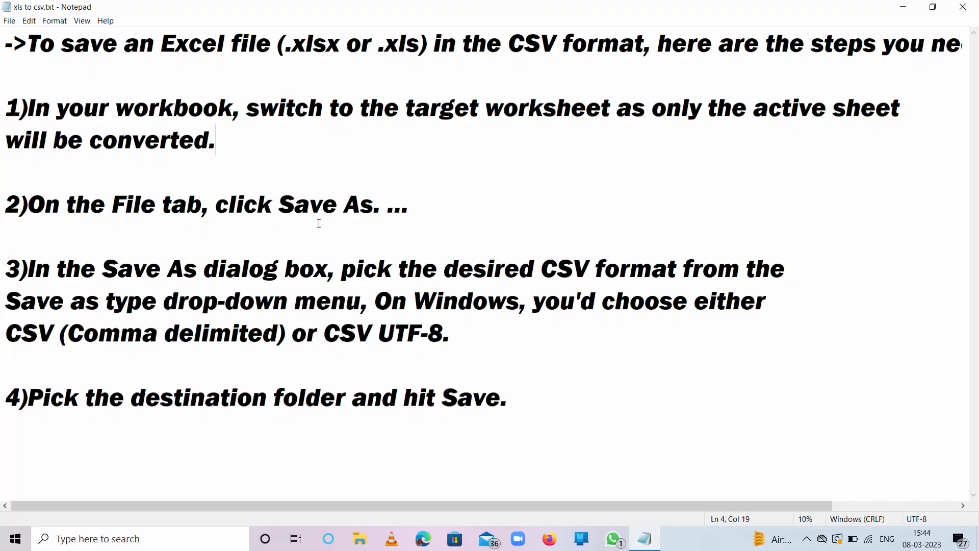
mouse_move(743, 69)
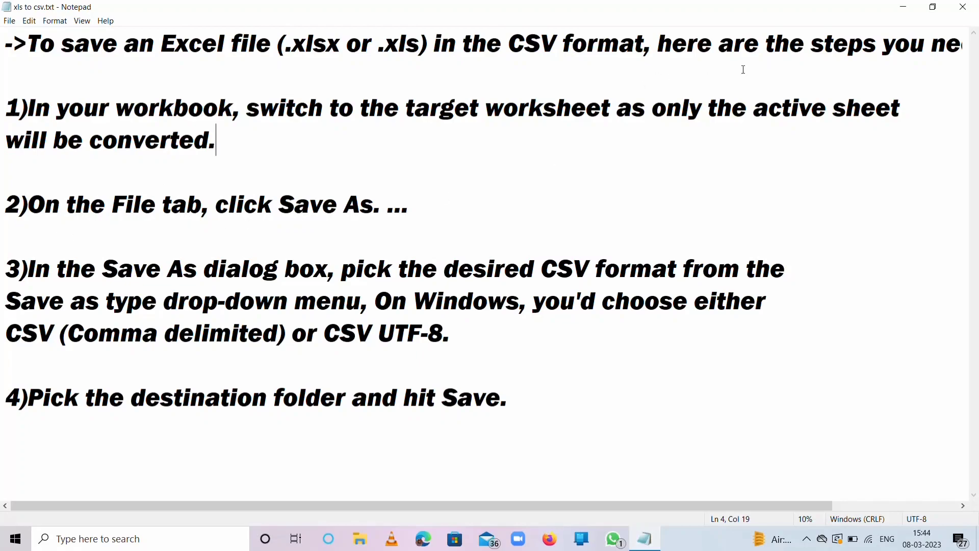
mouse_move(903, 5)
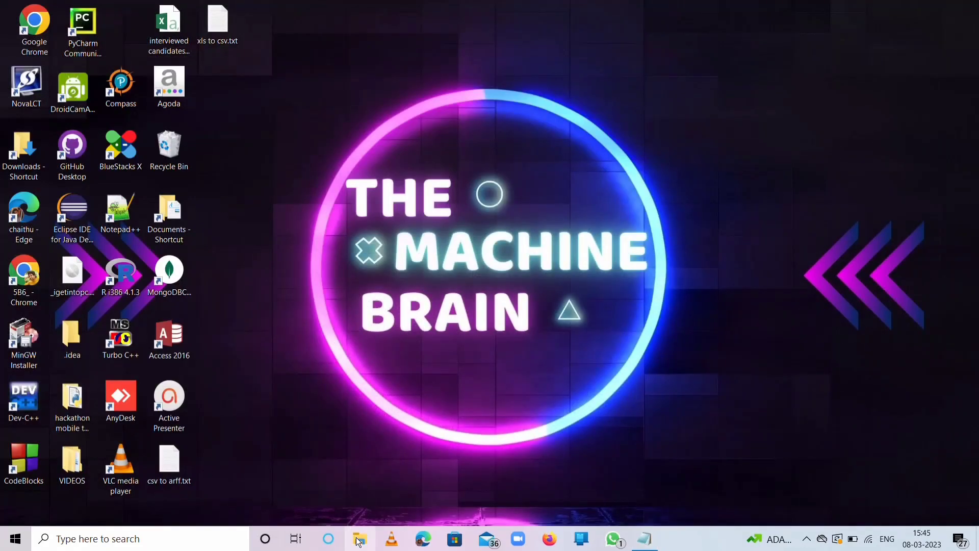
Navigate File Explorer to the exxcel folder inside Documents.
left_click(360, 539)
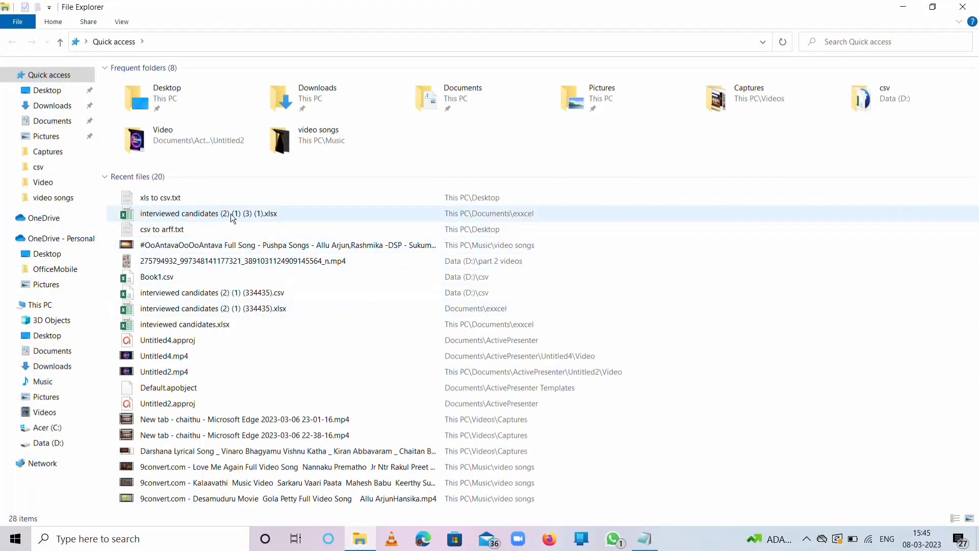
mouse_move(339, 134)
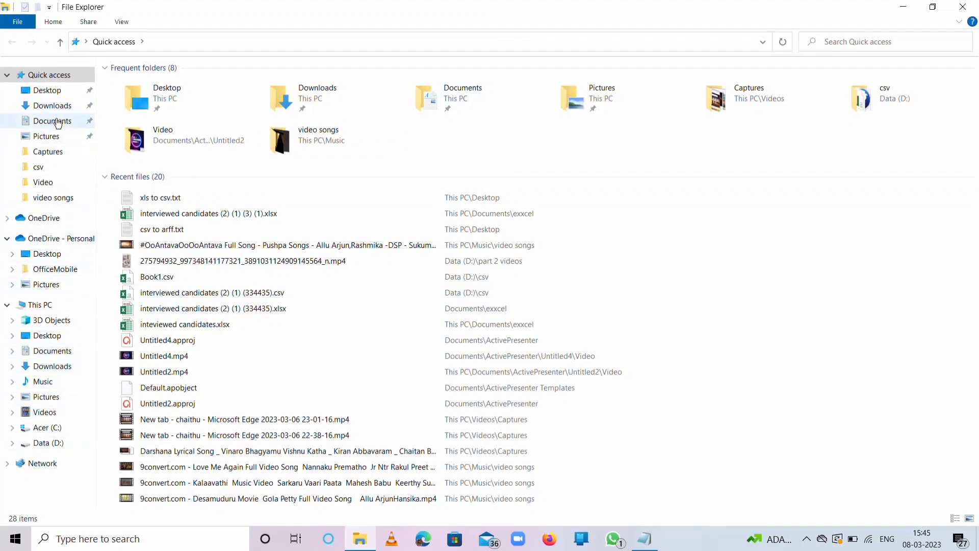
left_click(51, 121)
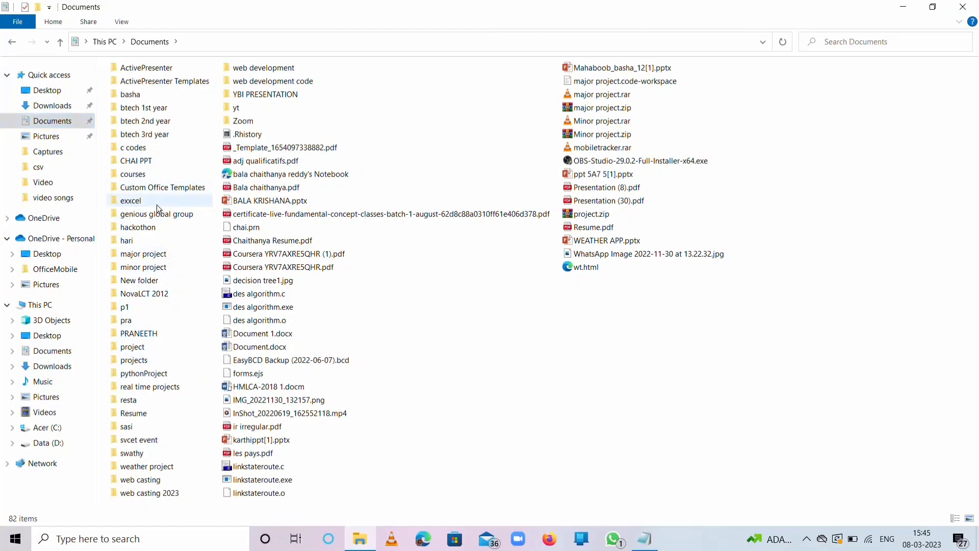
double_click(130, 200)
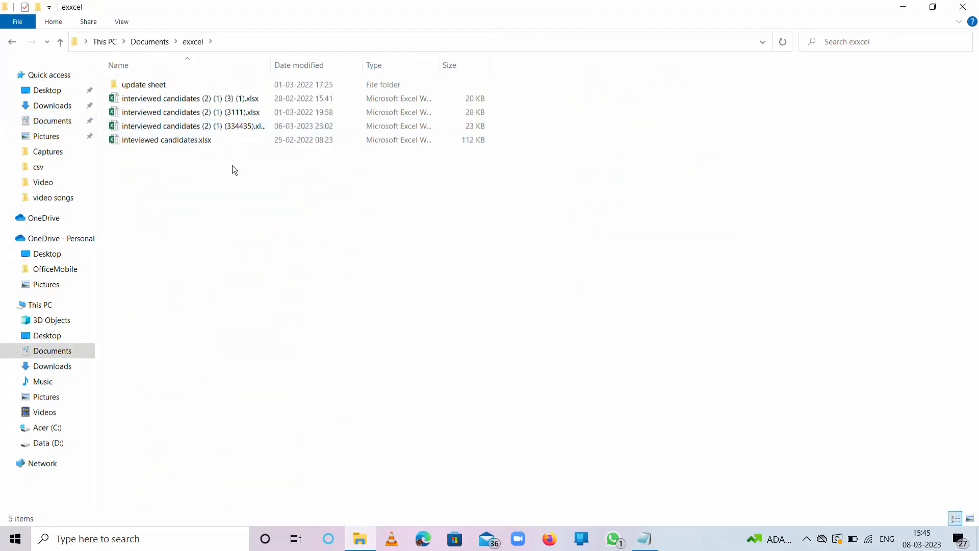
Open the interviewed candidates workbook for editing and select the shortlisted candidates table.
double_click(175, 112)
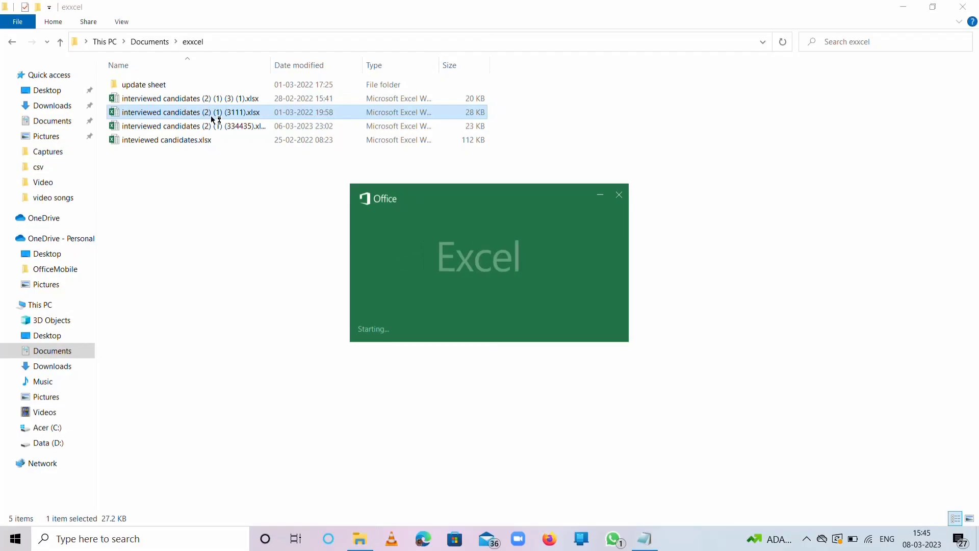
double_click(192, 112)
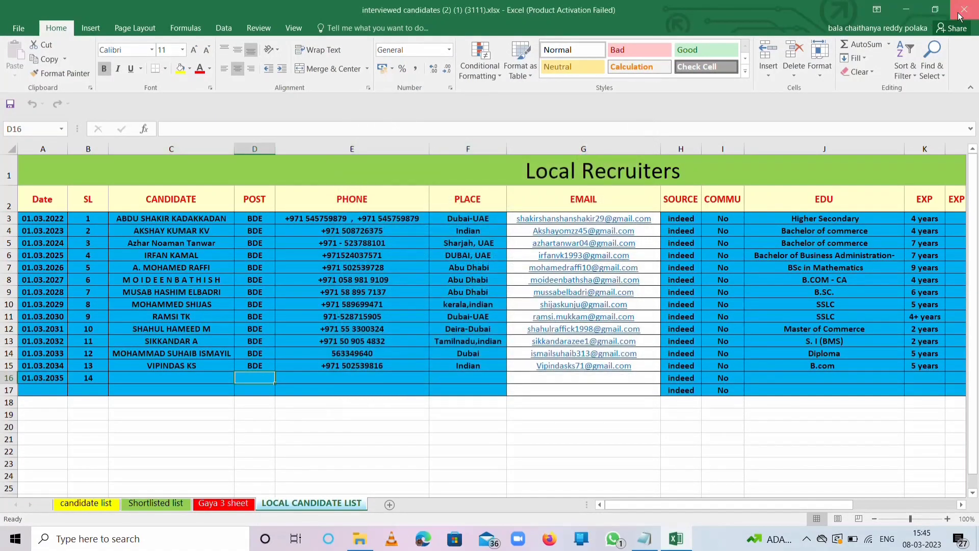
left_click(953, 8)
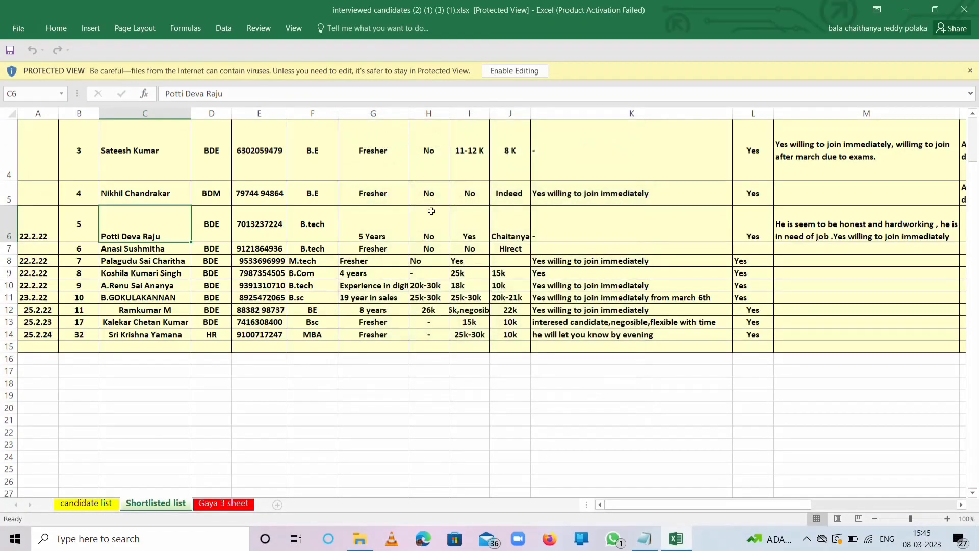
left_click(514, 71)
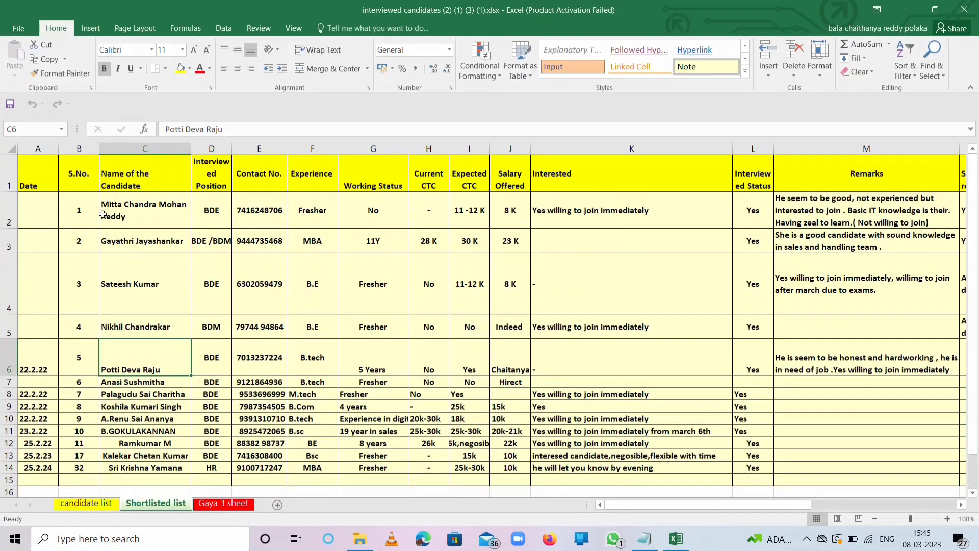
left_click_drag(79, 173, 509, 369)
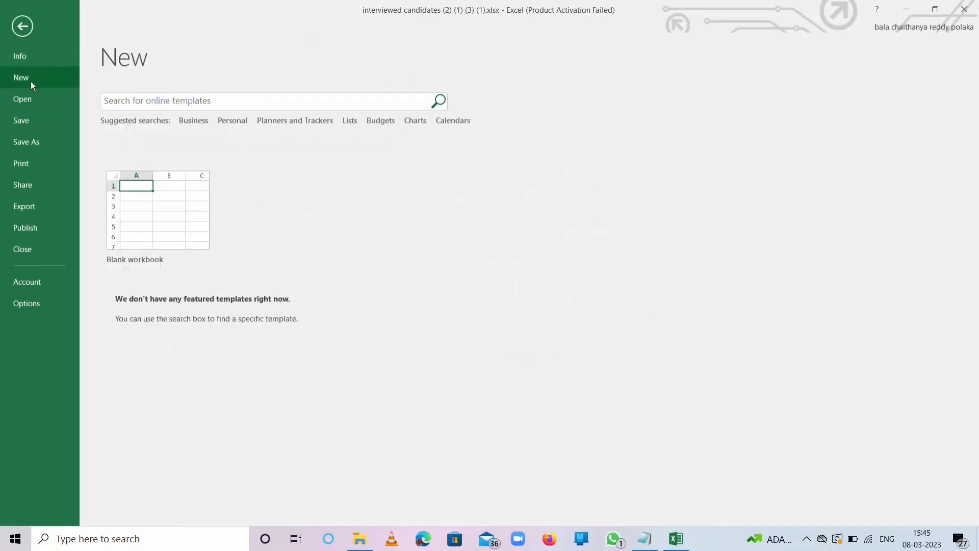
Paste the copied candidates table into cell A1 of a new blank workbook.
left_click(157, 210)
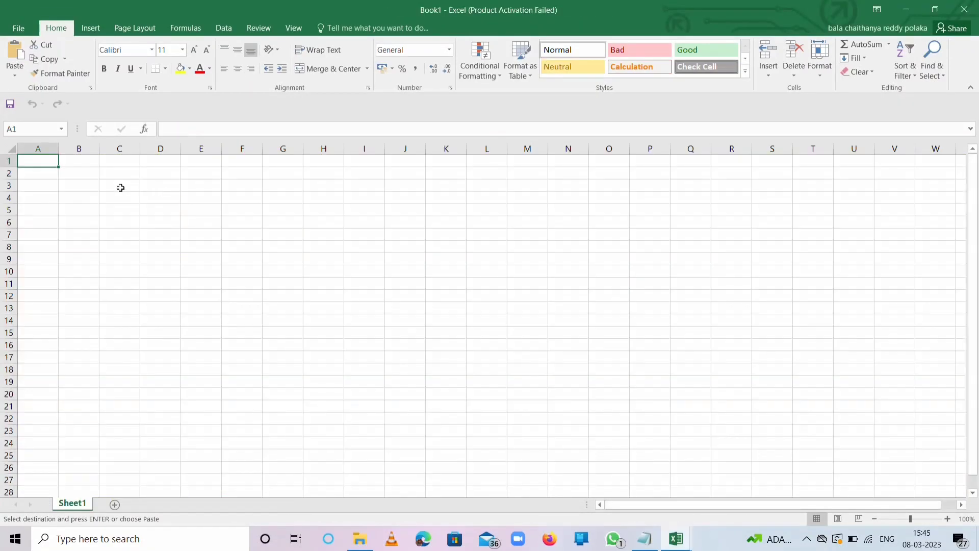
key("ctrl+v")
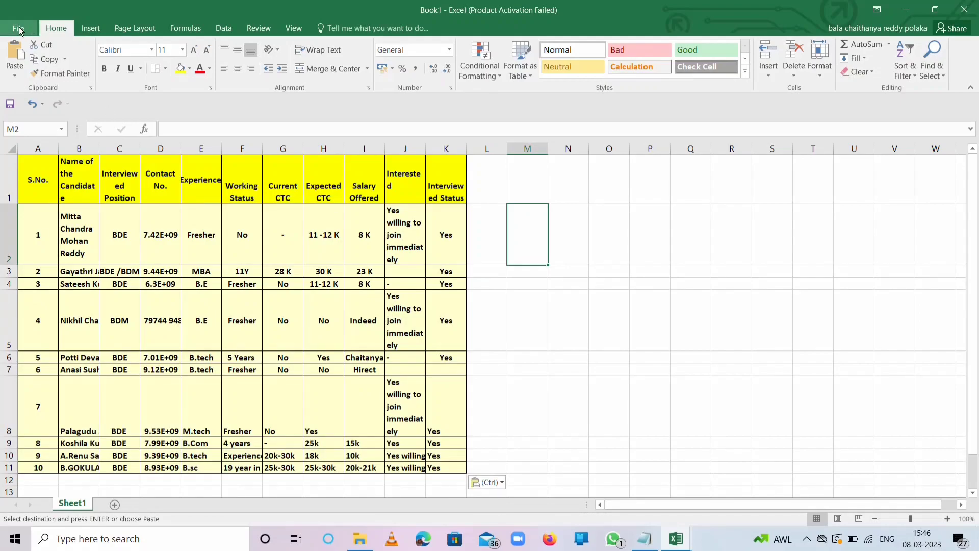
Save the workbook as Book1.xlsx in a new Desktop folder named data.
left_click(20, 27)
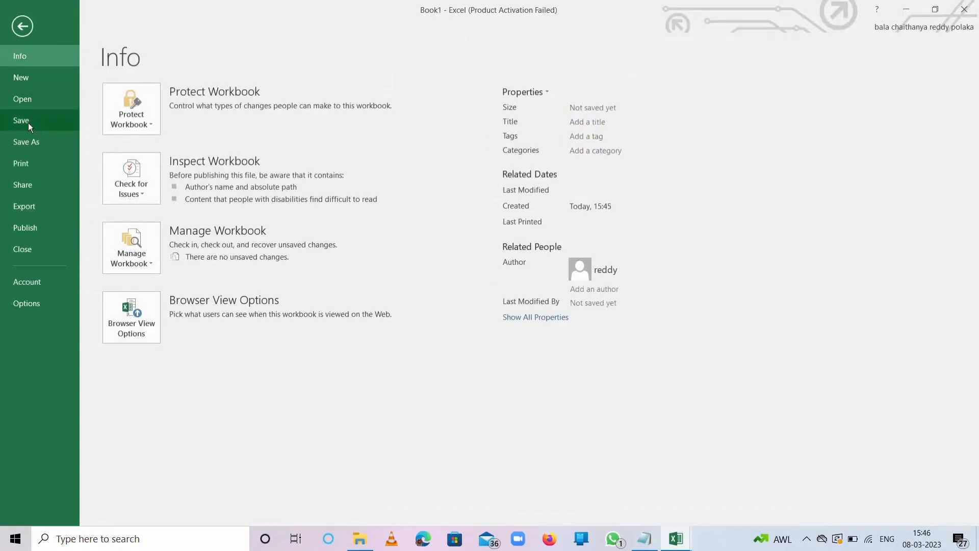
left_click(27, 142)
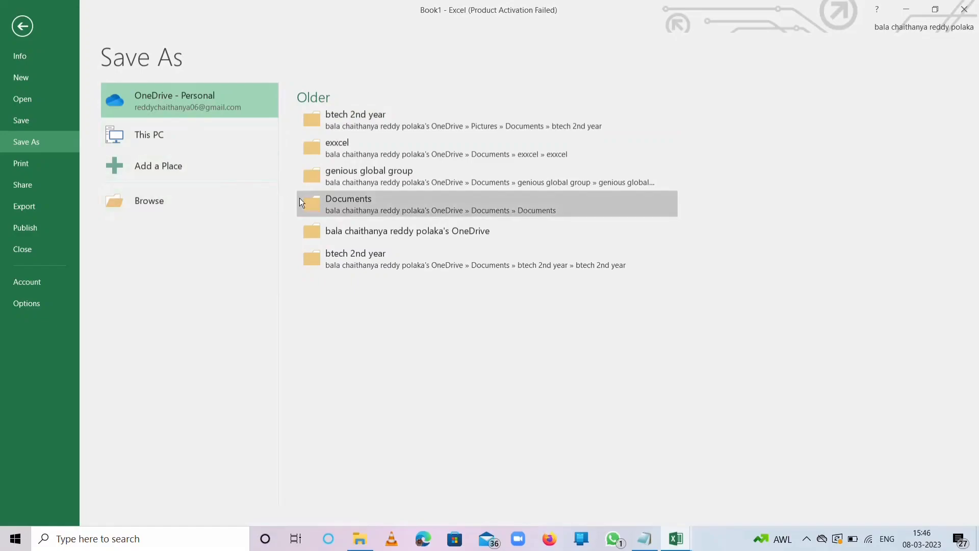
mouse_move(169, 228)
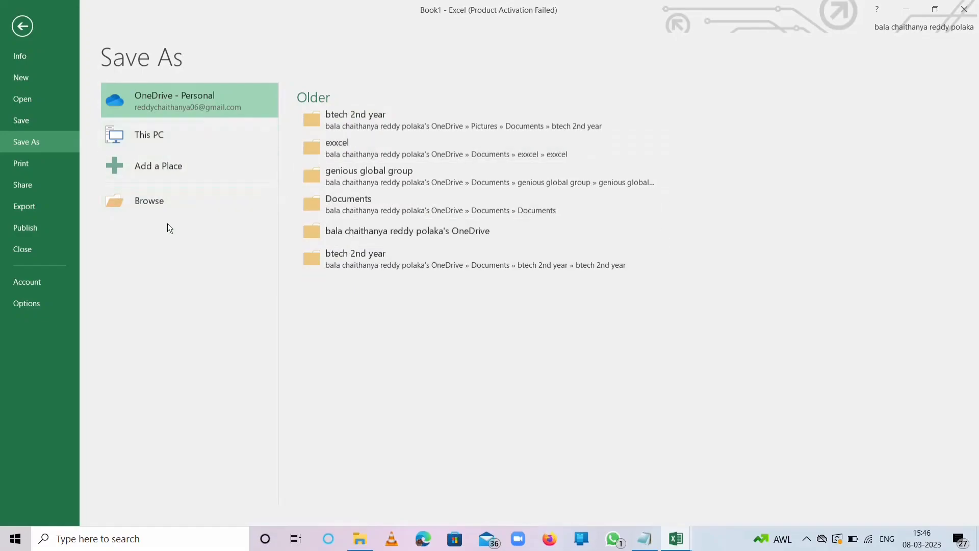
left_click(149, 199)
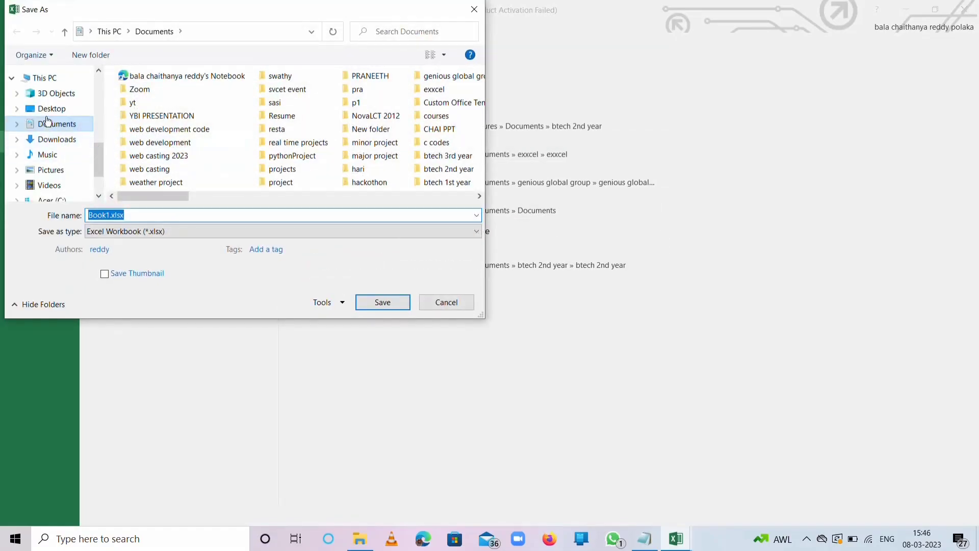
left_click(51, 108)
type("d")
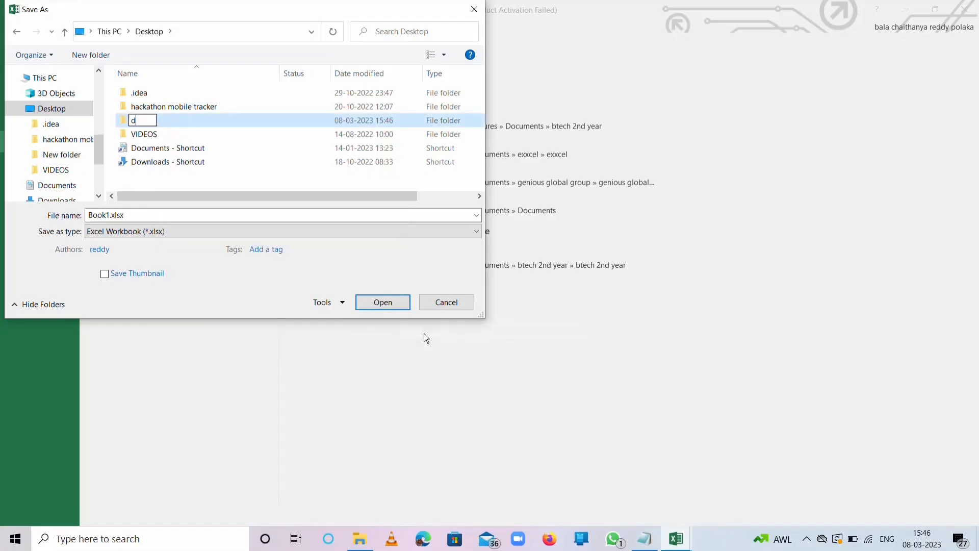
type("ata")
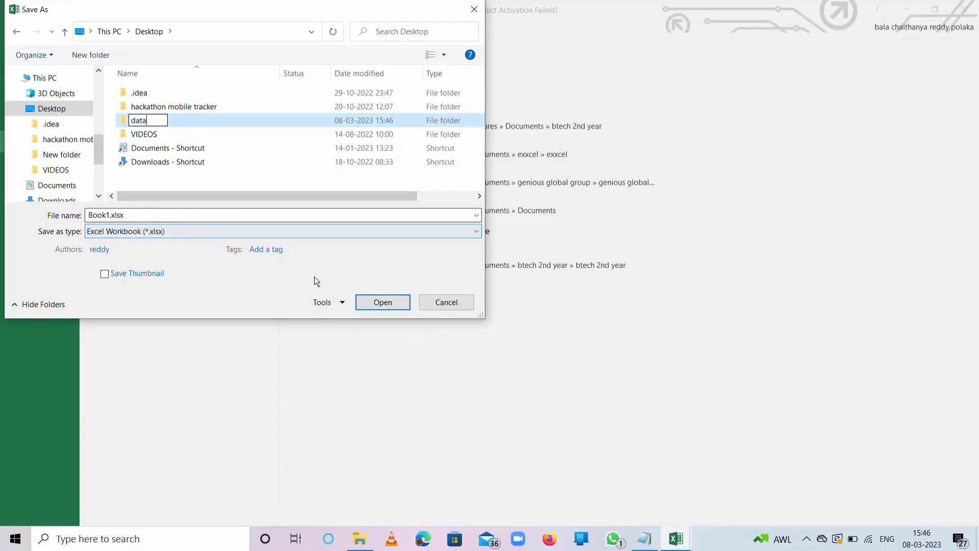
double_click(137, 121)
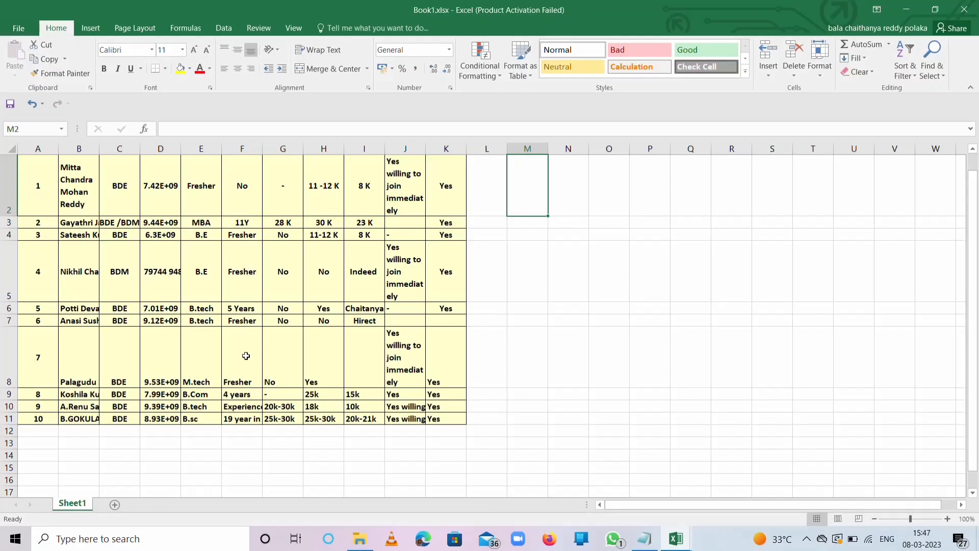
mouse_move(239, 262)
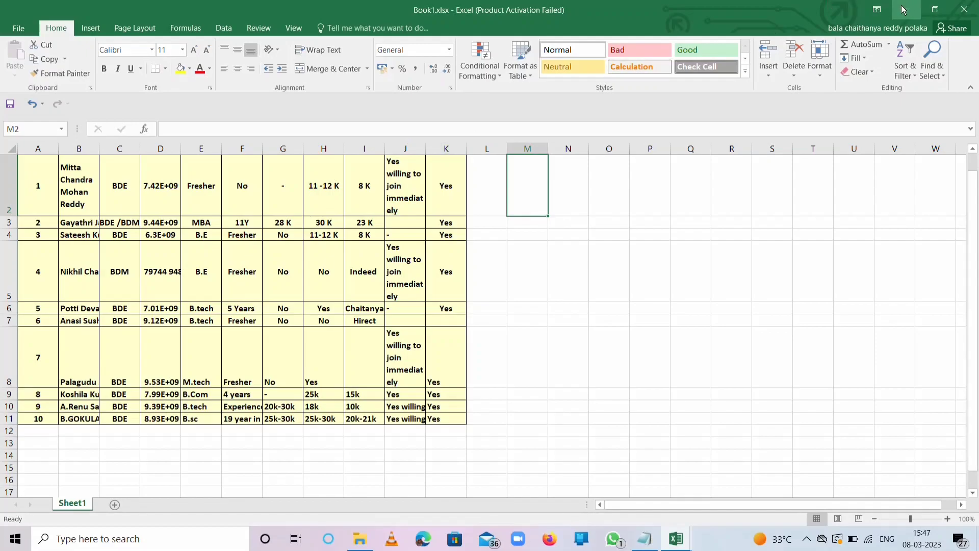
mouse_move(503, 137)
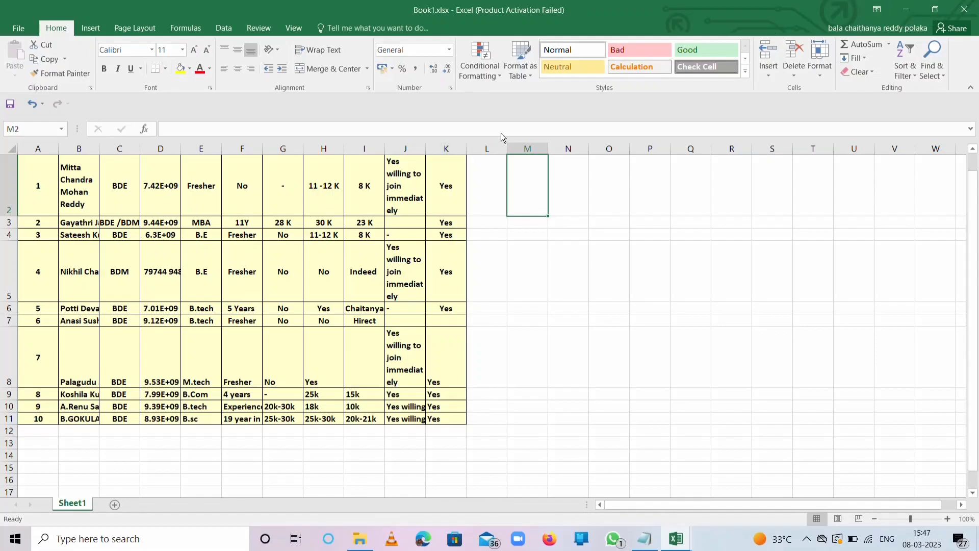
Save a CSV (Comma delimited) copy as Book1.csv in the data folder, keeping the format.
left_click(19, 27)
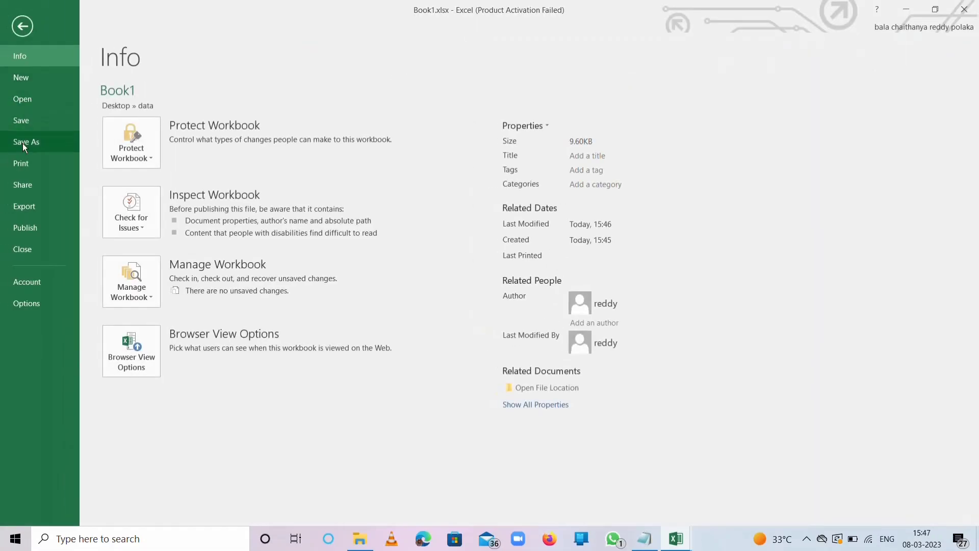
left_click(27, 141)
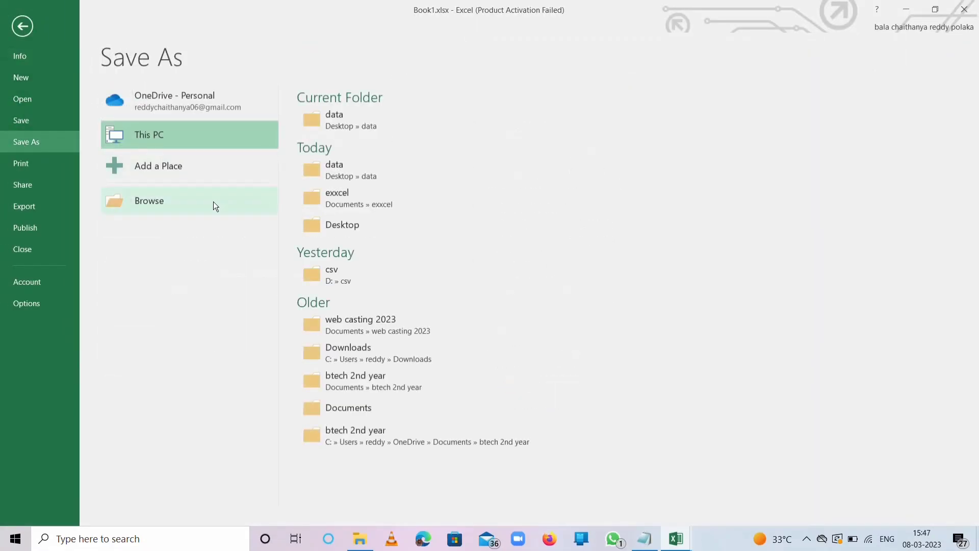
left_click(148, 200)
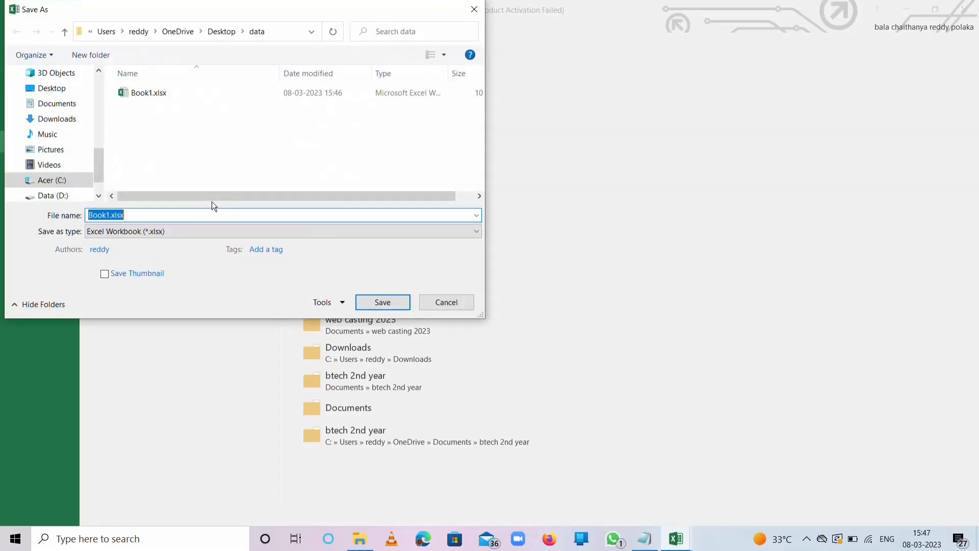
mouse_move(148, 92)
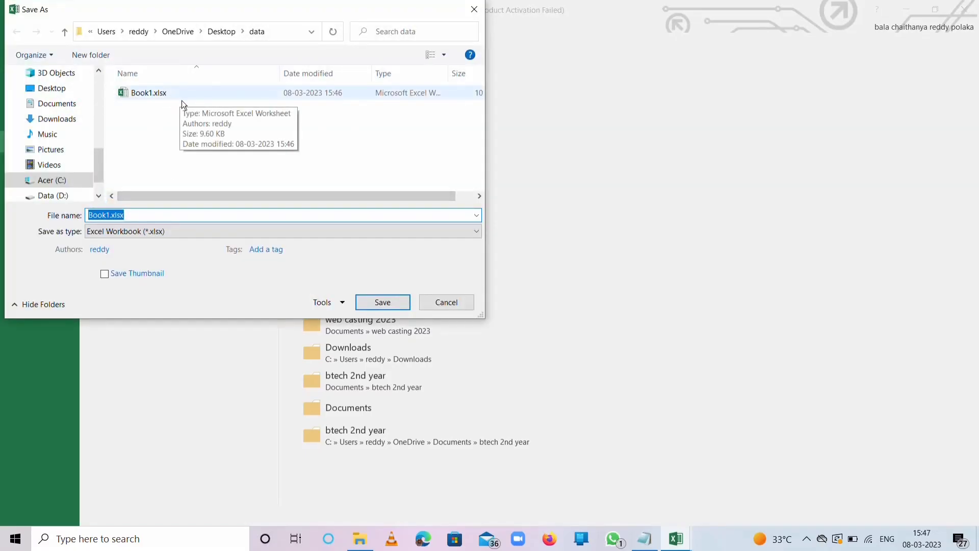
mouse_move(164, 104)
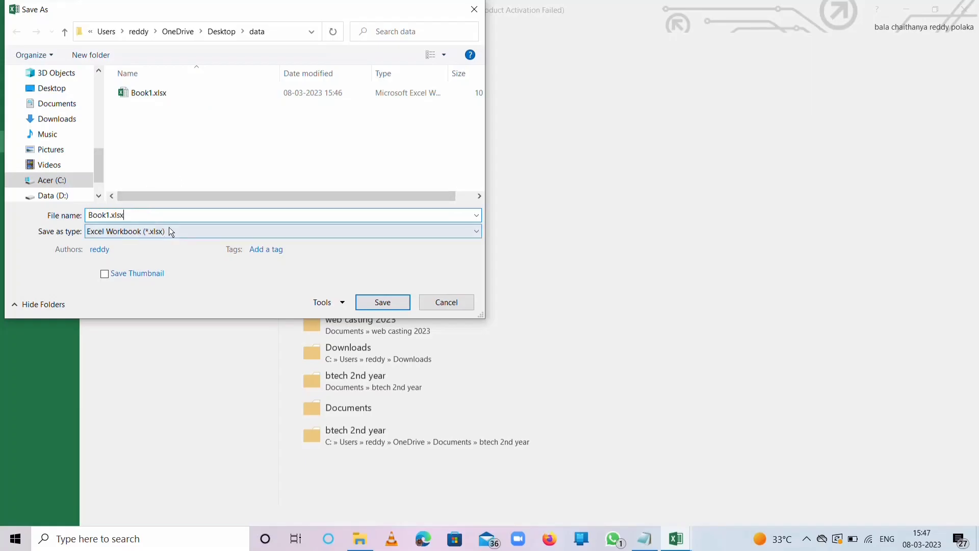
left_click(475, 230)
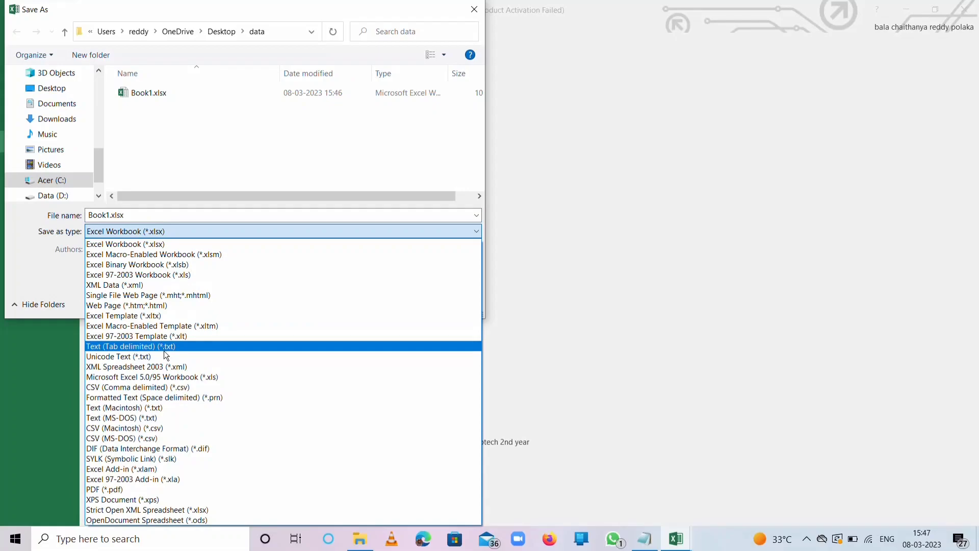
mouse_move(141, 388)
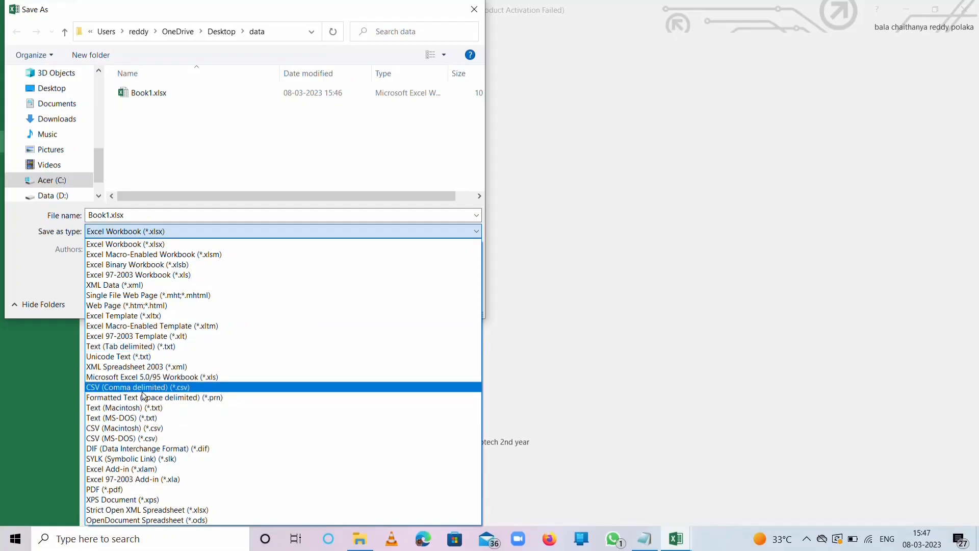
left_click(130, 387)
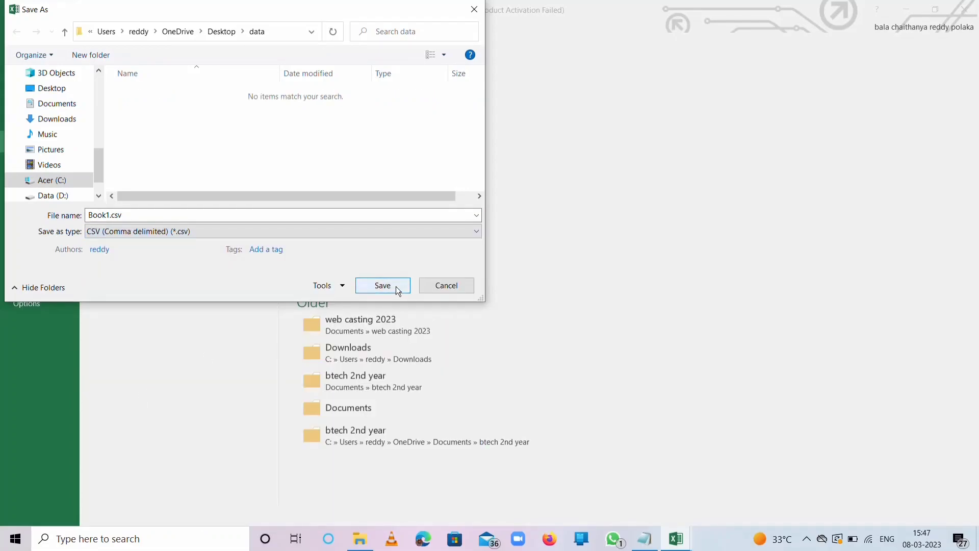
left_click(382, 285)
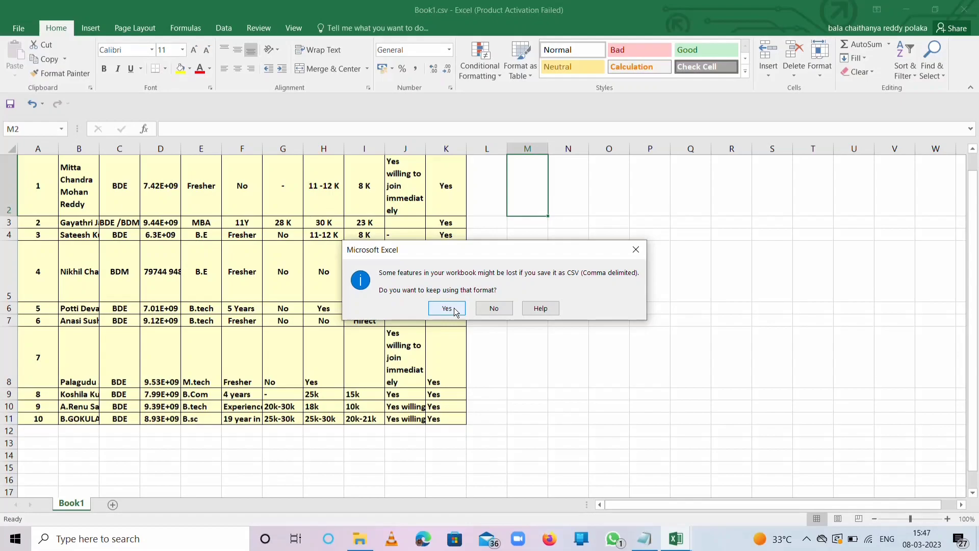
left_click(447, 308)
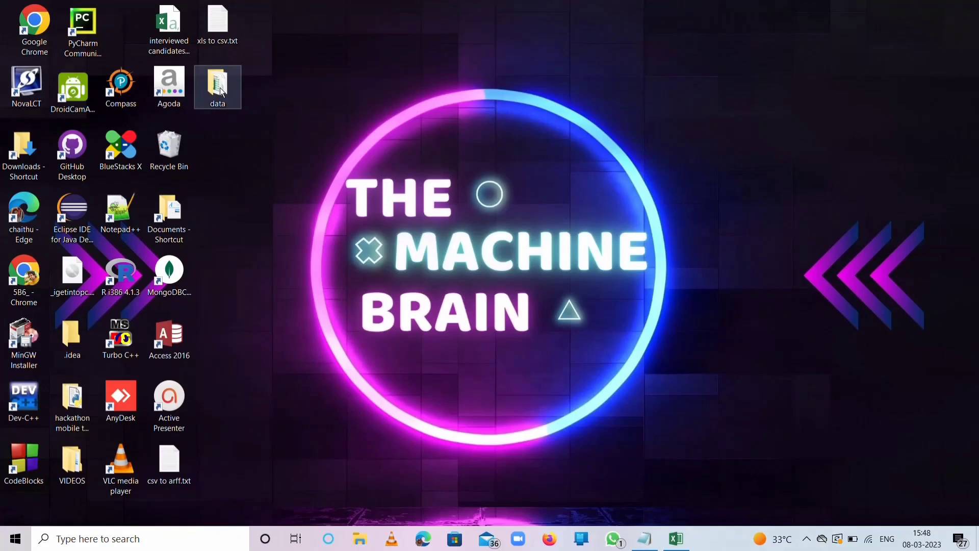
Open Book1.csv from the data folder with Notepad.
double_click(217, 87)
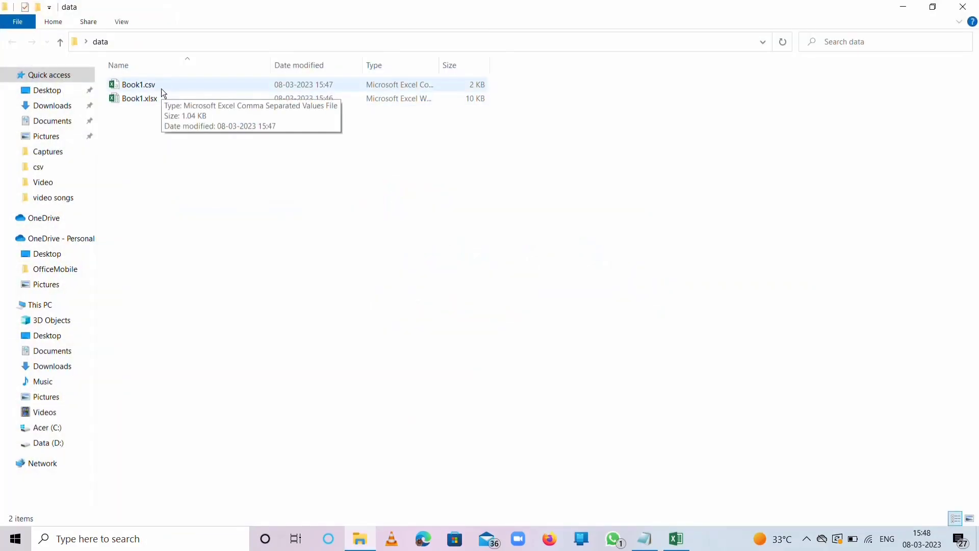
right_click(137, 83)
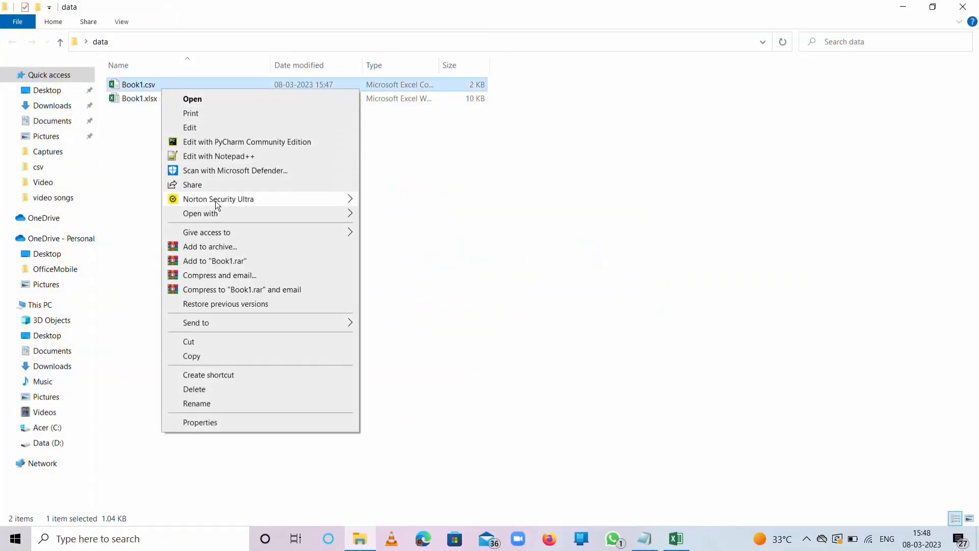
left_click(200, 213)
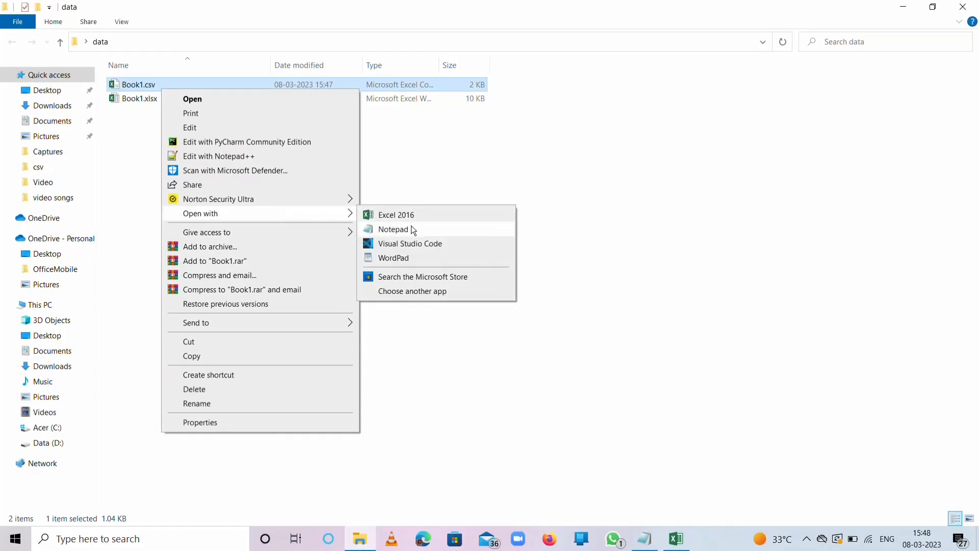
left_click(393, 229)
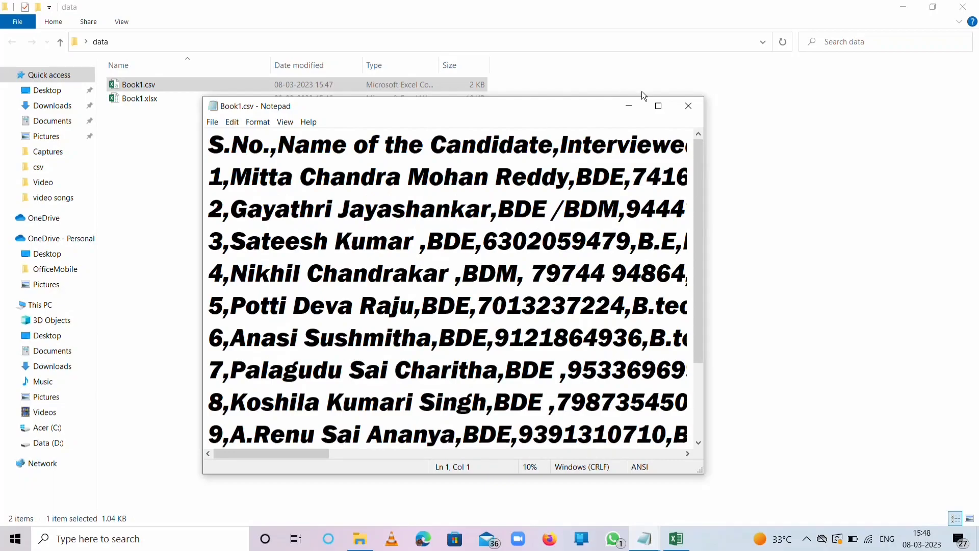
View the comma-separated rows full screen, close Notepad and minimize File Explorer.
left_click(658, 105)
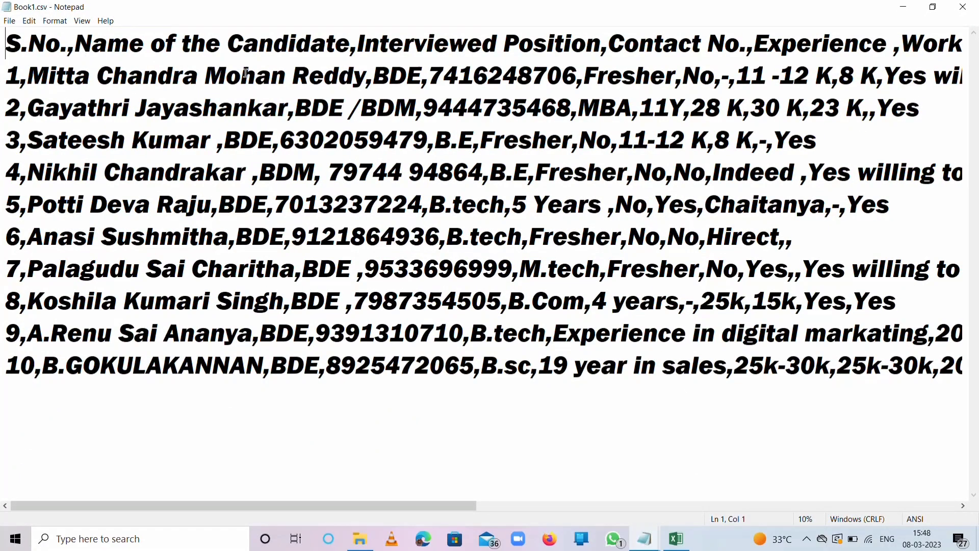
mouse_move(347, 98)
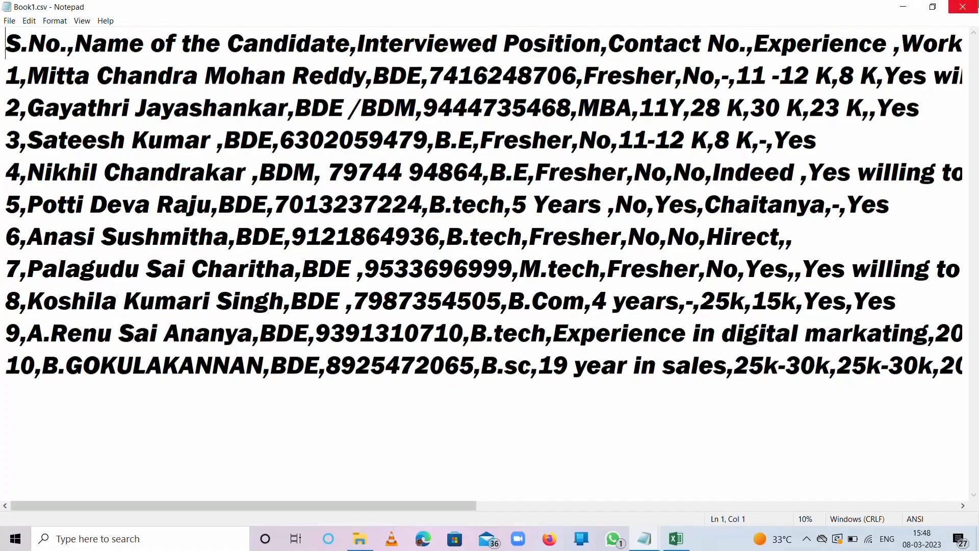
left_click(358, 538)
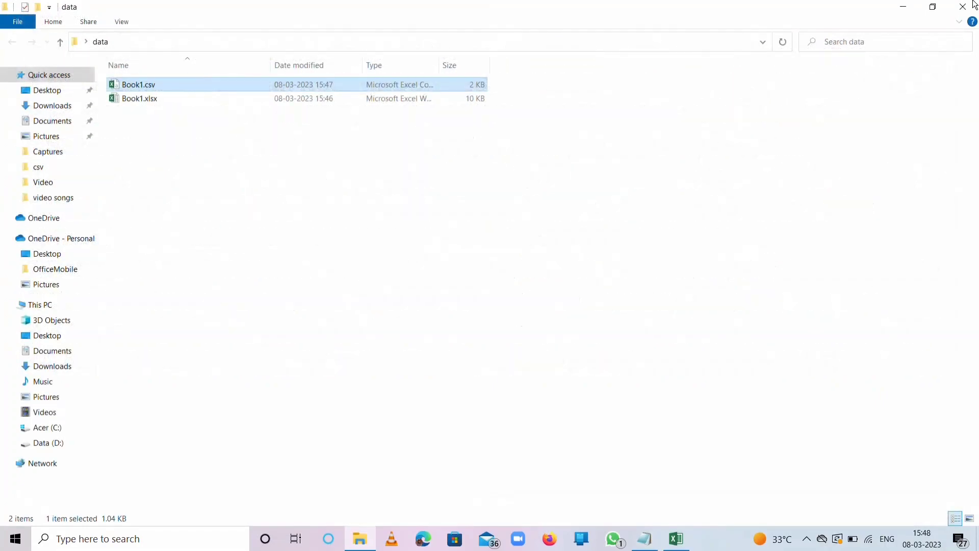
mouse_move(903, 7)
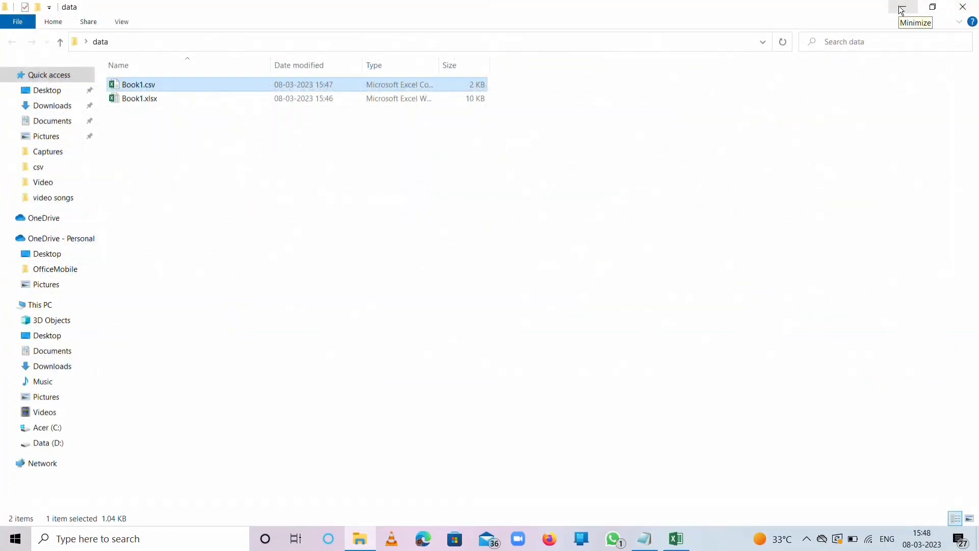
left_click(899, 6)
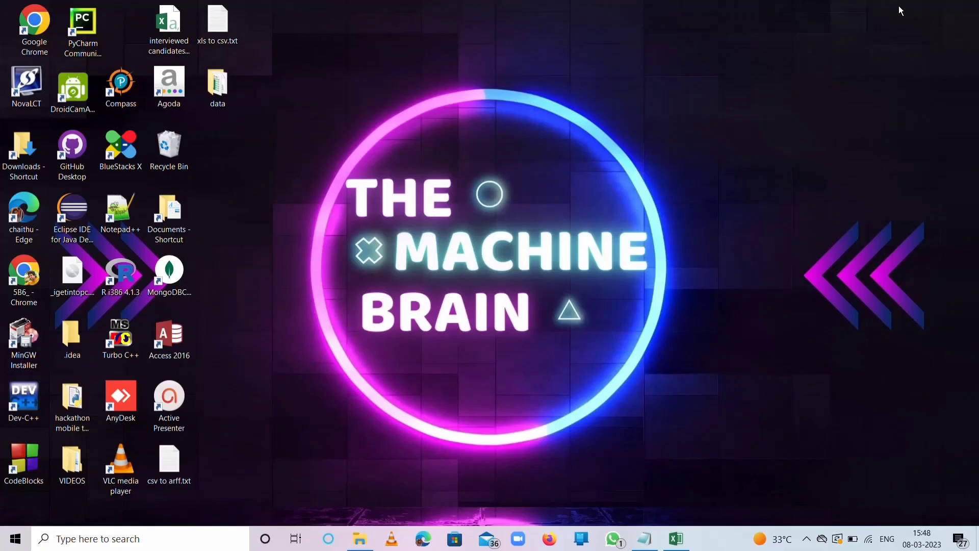
mouse_move(463, 239)
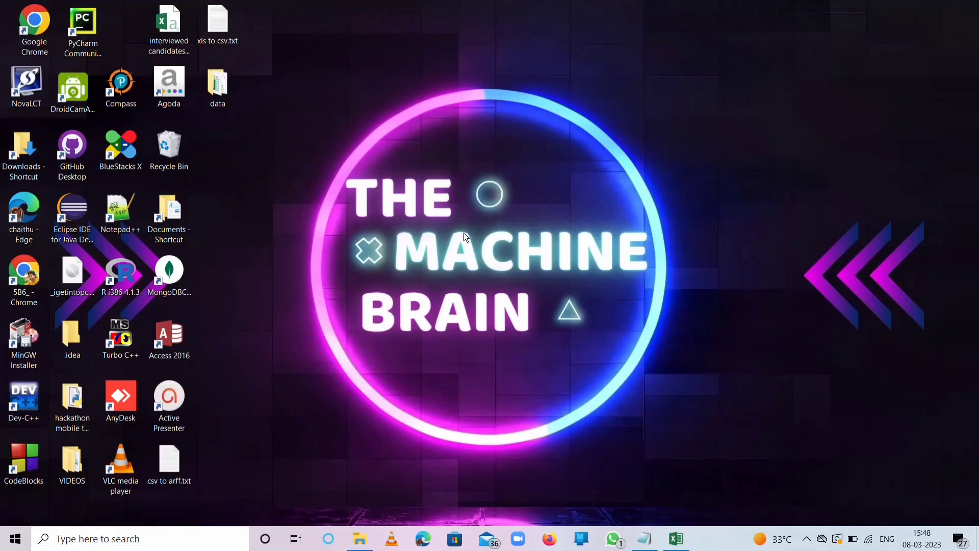
Open the csv to arff.txt note and launch Weka via Windows search.
double_click(170, 457)
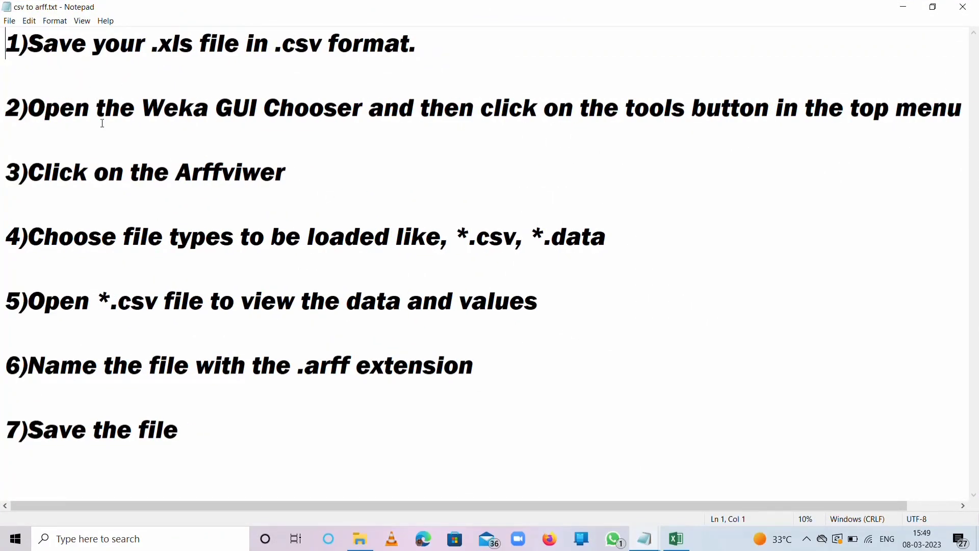
mouse_move(602, 127)
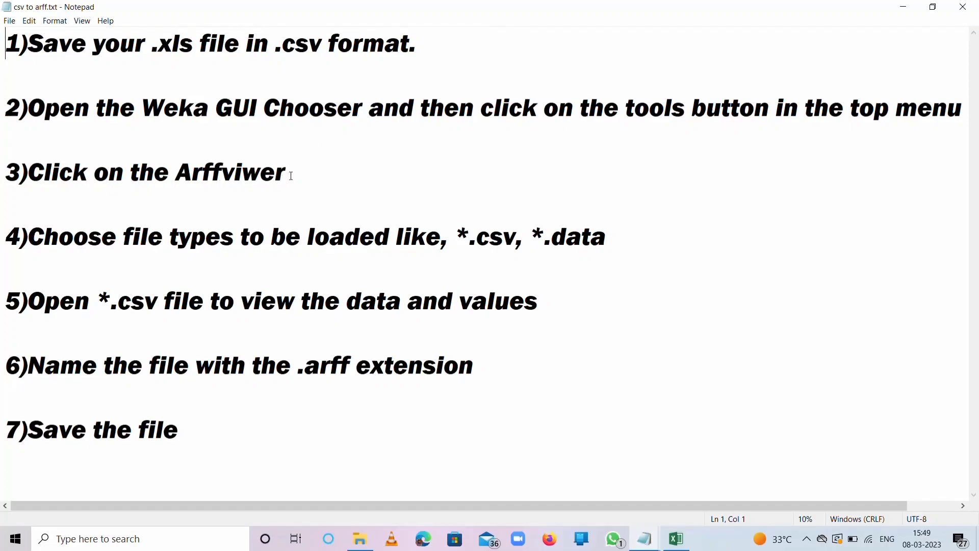
mouse_move(438, 220)
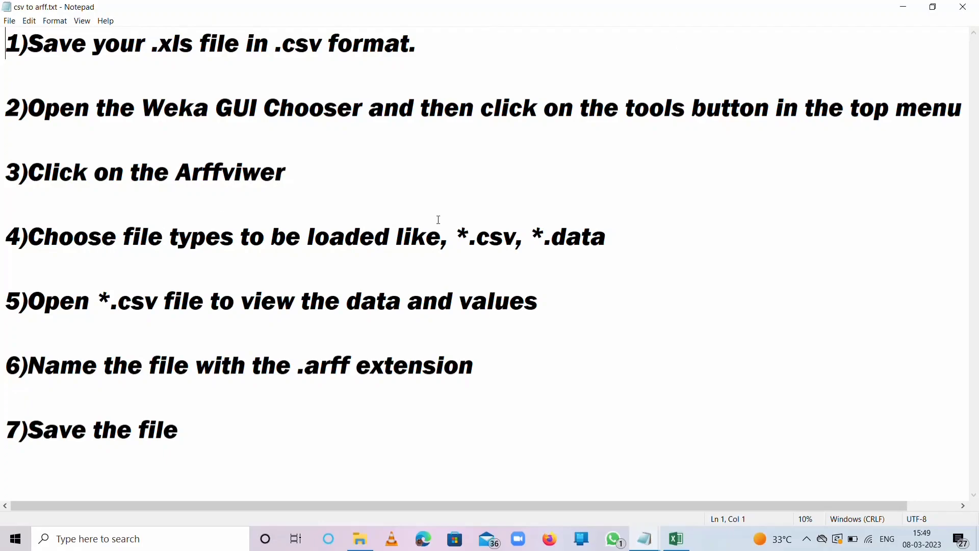
type("weka")
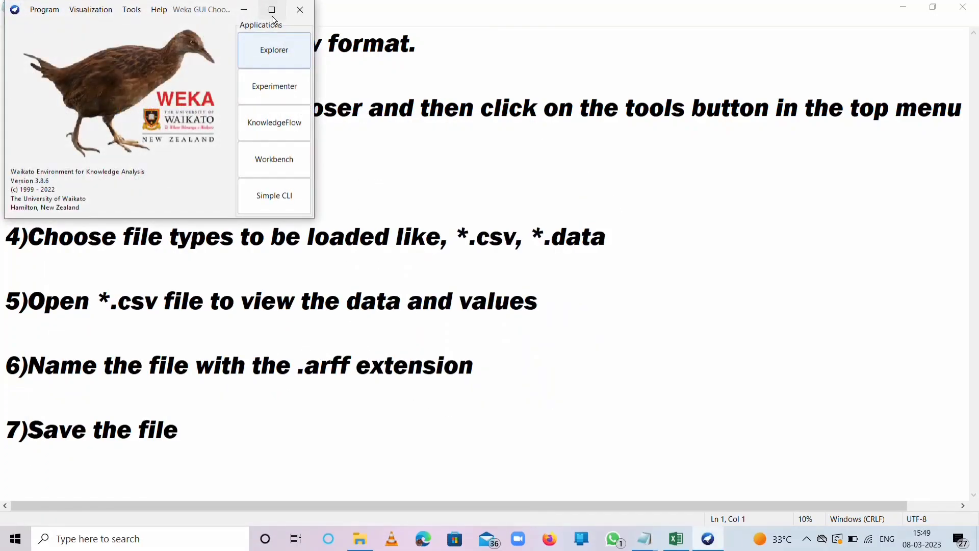
Launch the ArffViewer from the maximized GUI Chooser's Tools menu.
left_click(271, 9)
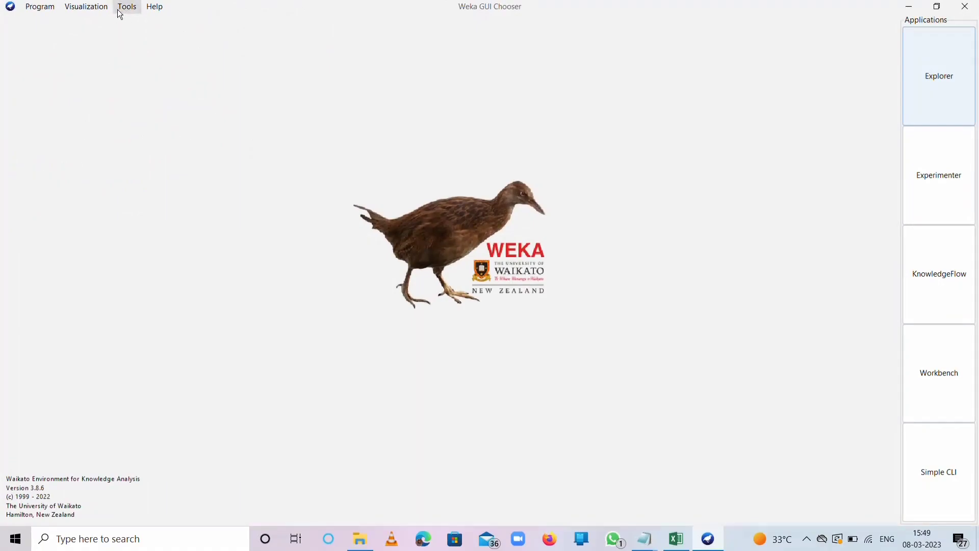
left_click(126, 6)
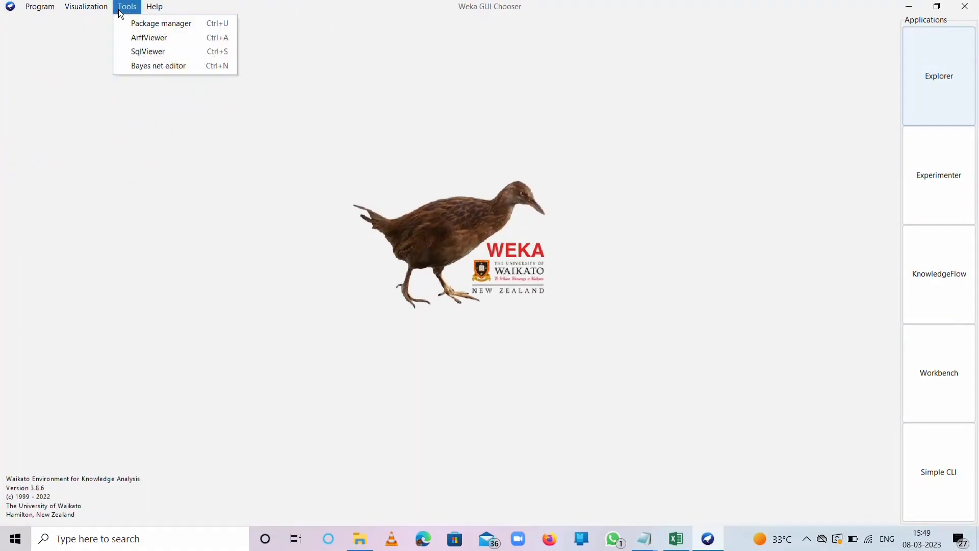
mouse_move(136, 38)
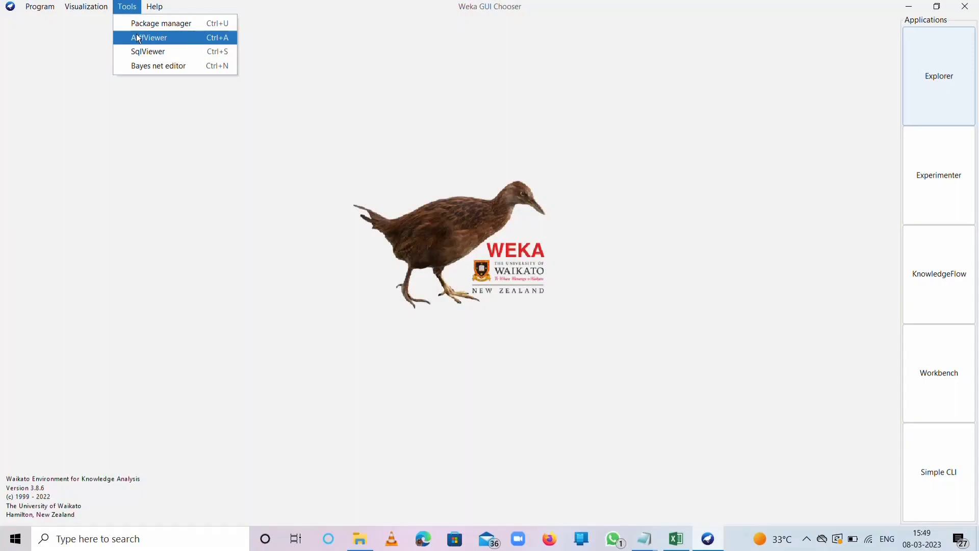
left_click(153, 37)
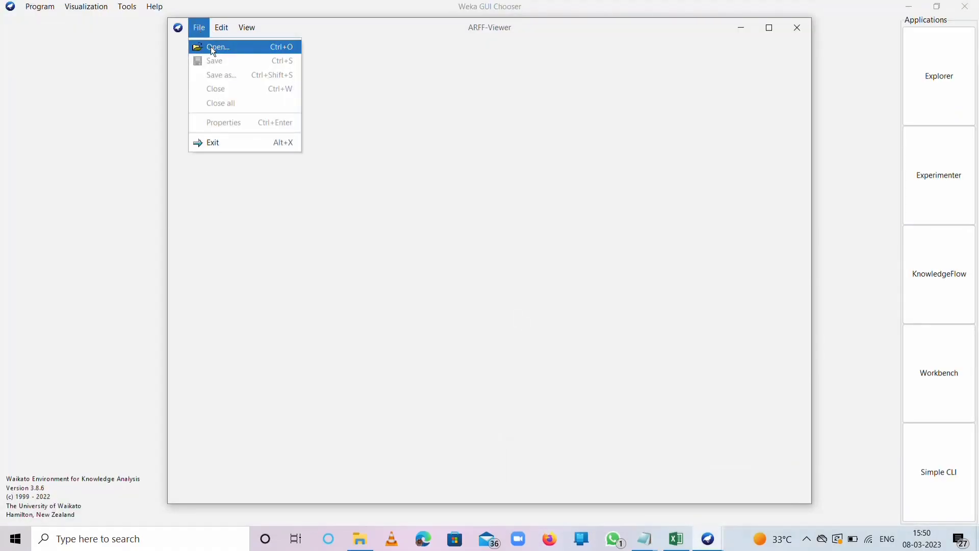
Load Book1.csv from Desktop\data into the ARFF-Viewer and scan its attribute columns.
left_click(217, 47)
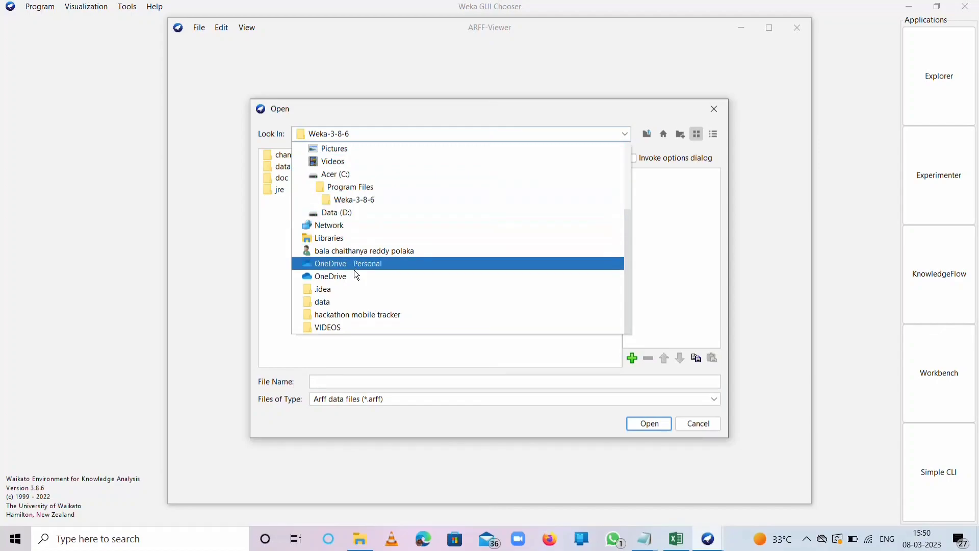
double_click(347, 263)
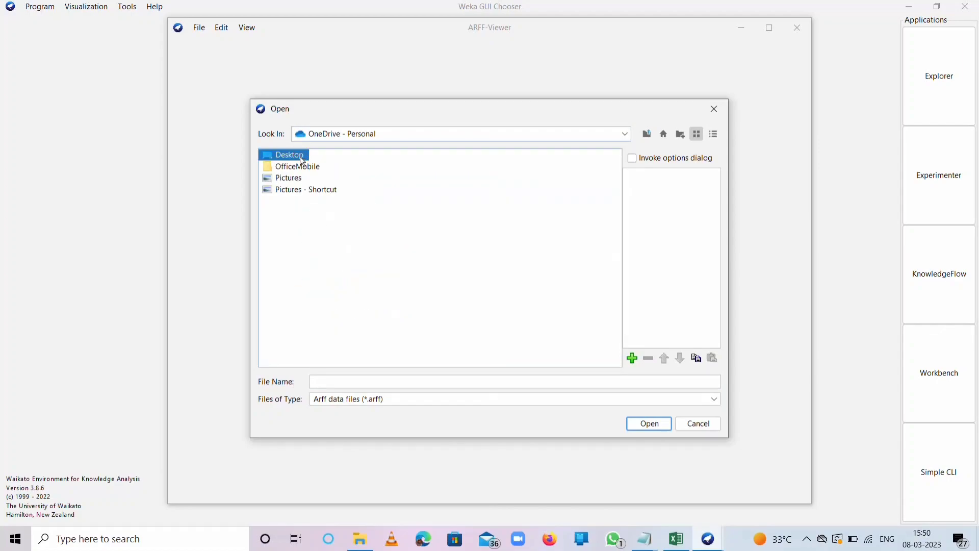
double_click(289, 155)
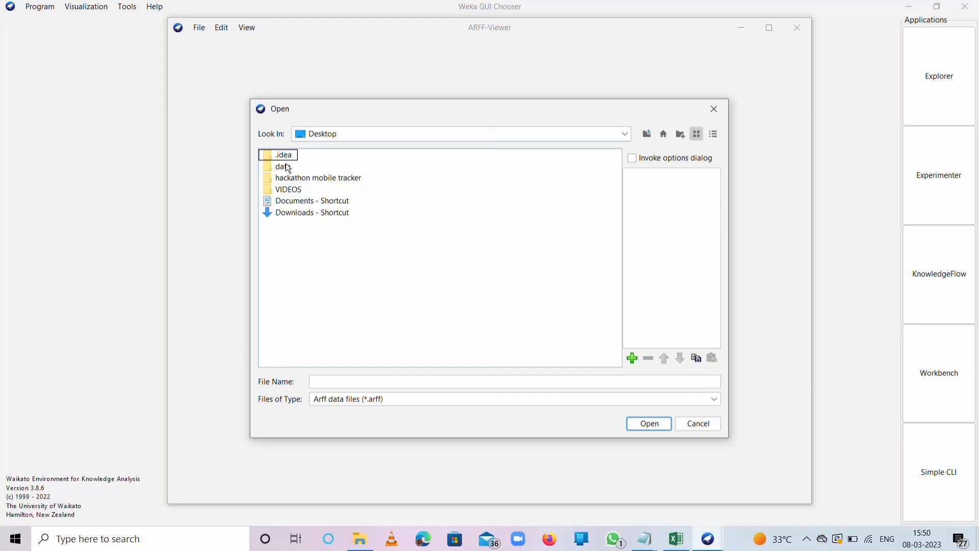
double_click(280, 166)
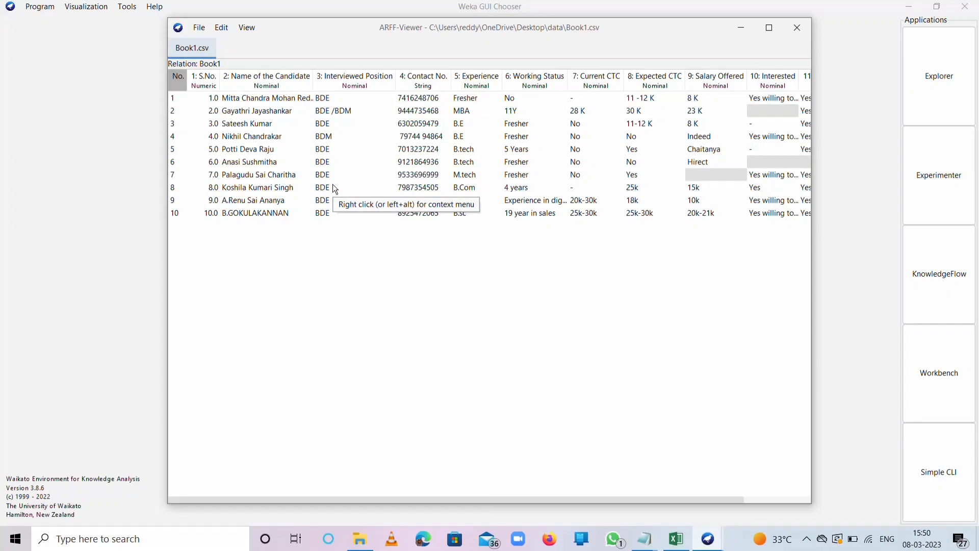
mouse_move(260, 127)
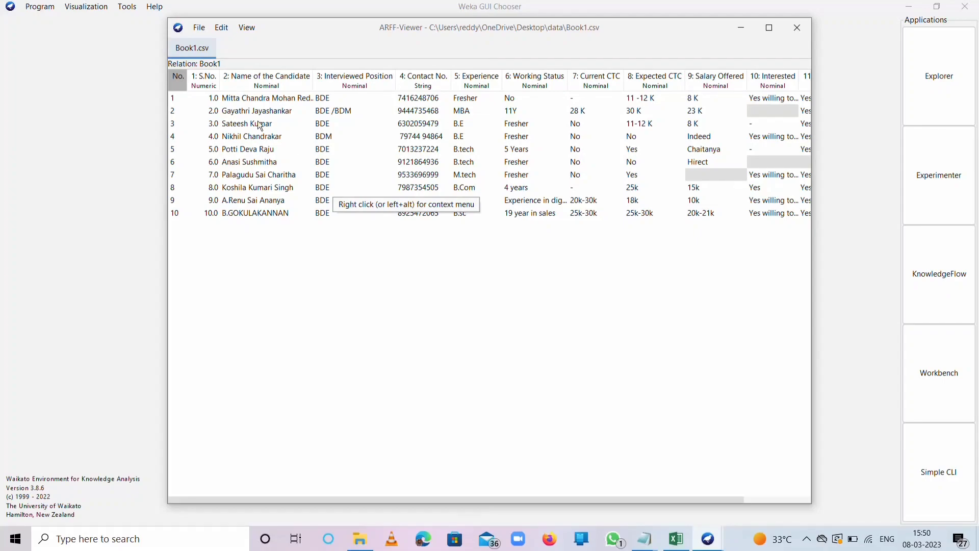
scroll("right", 3)
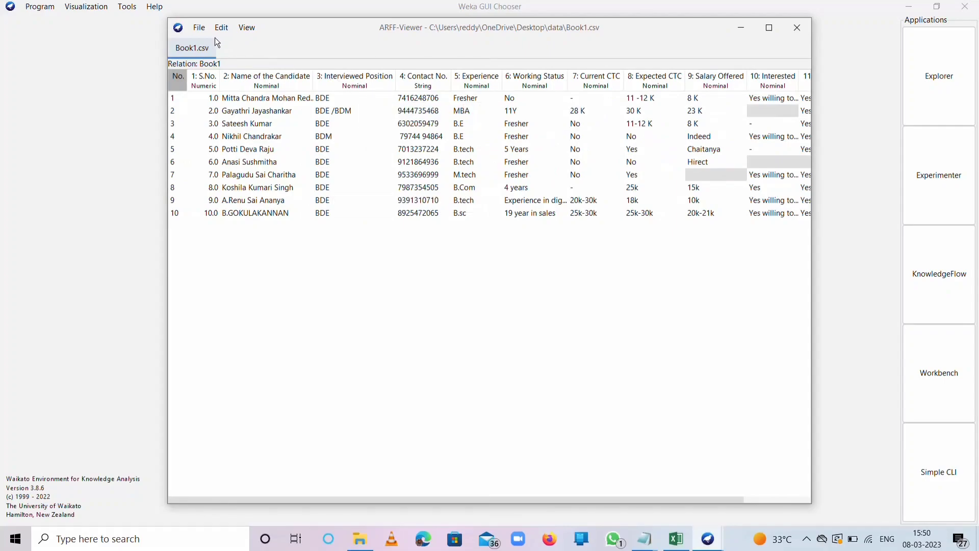
Save the candidate data via Save as... as data1.arff with the Arff data files type.
left_click(197, 28)
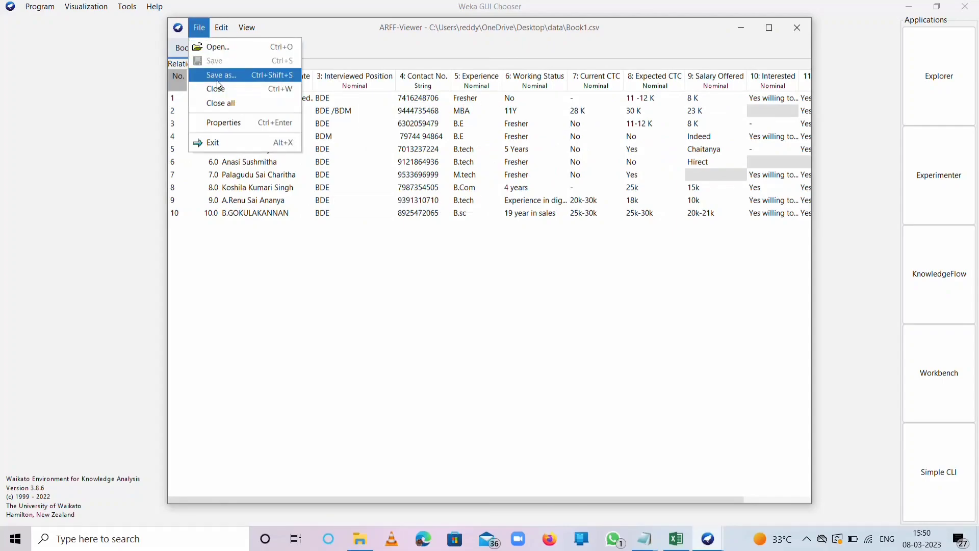
left_click(219, 75)
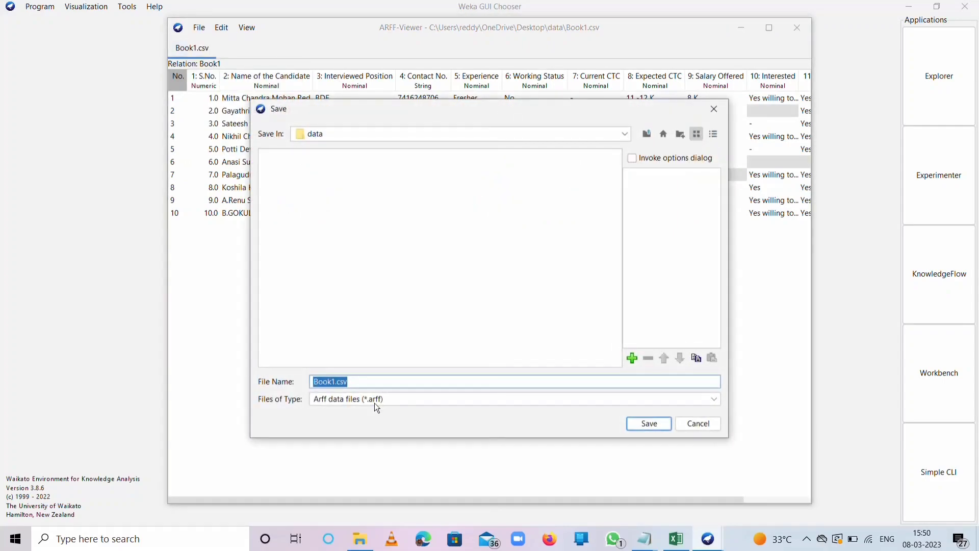
key("Delete")
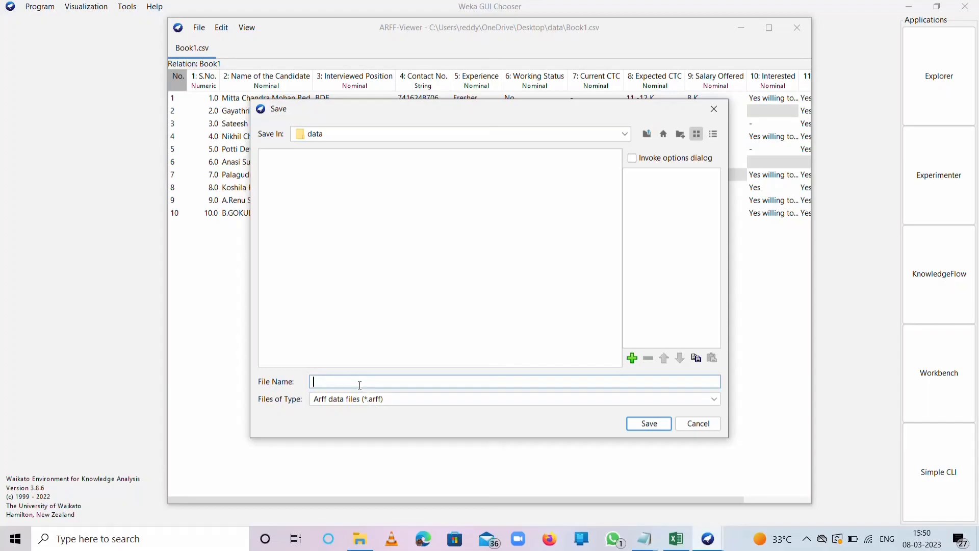
type("data")
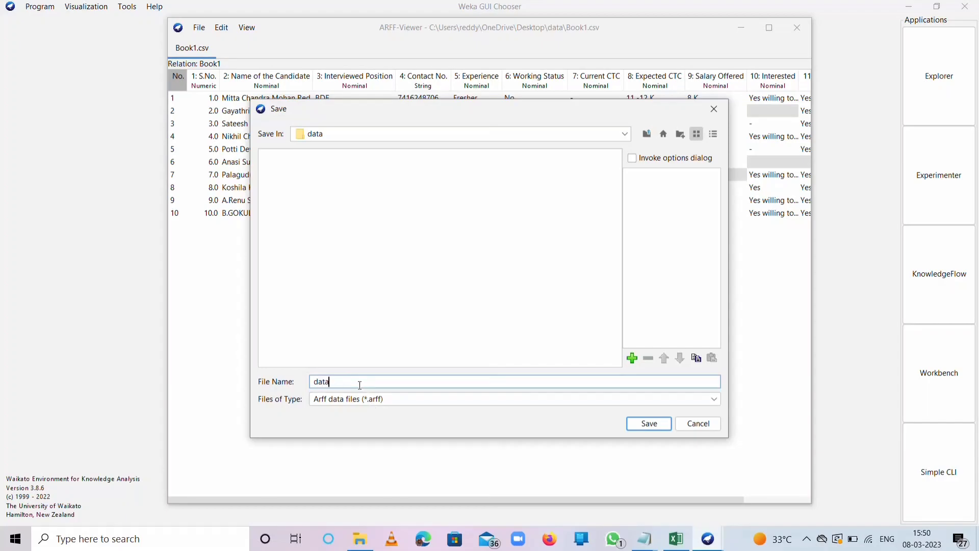
type("1")
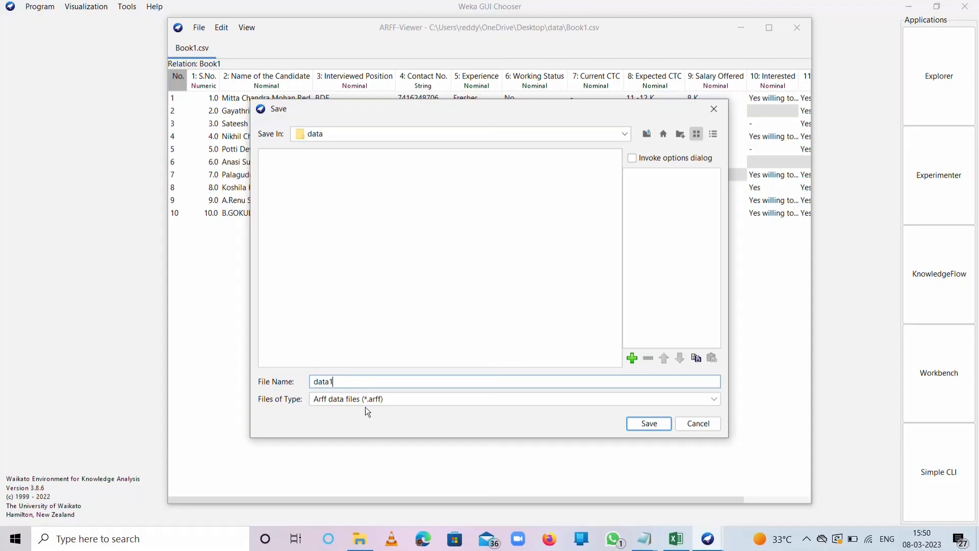
mouse_move(334, 405)
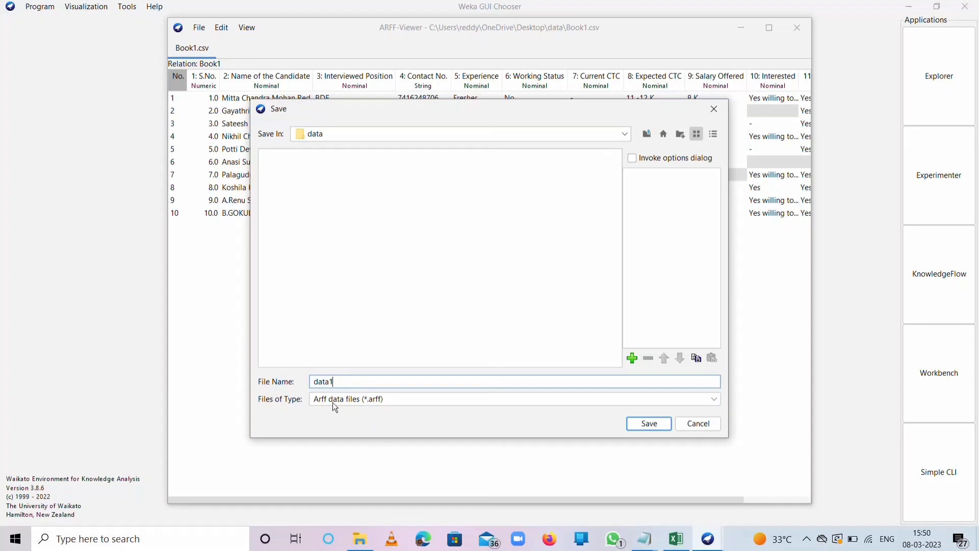
left_click(649, 423)
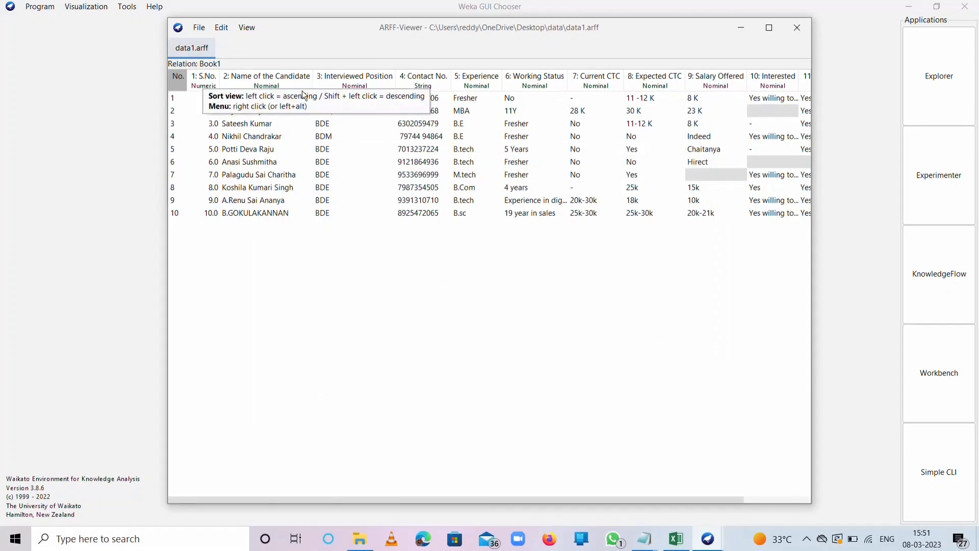
mouse_move(768, 29)
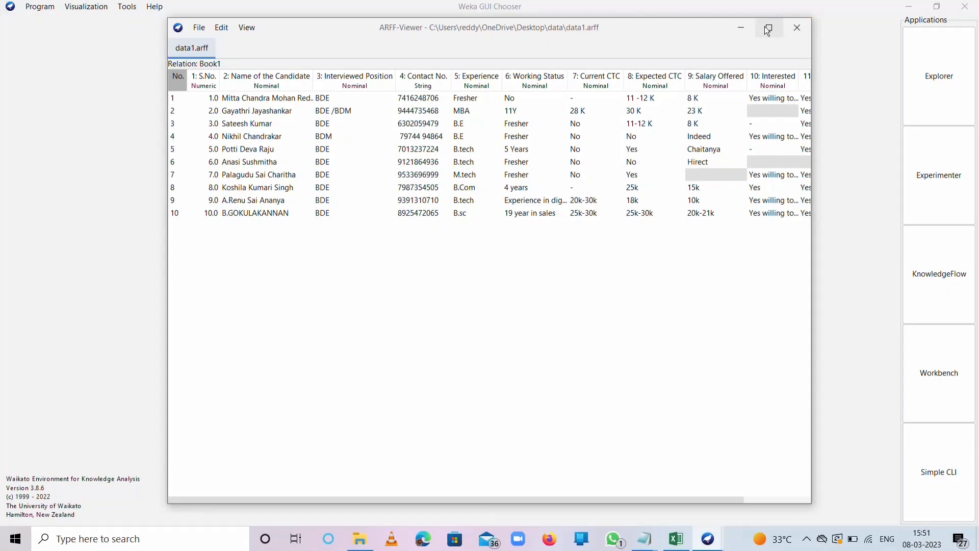
mouse_move(767, 27)
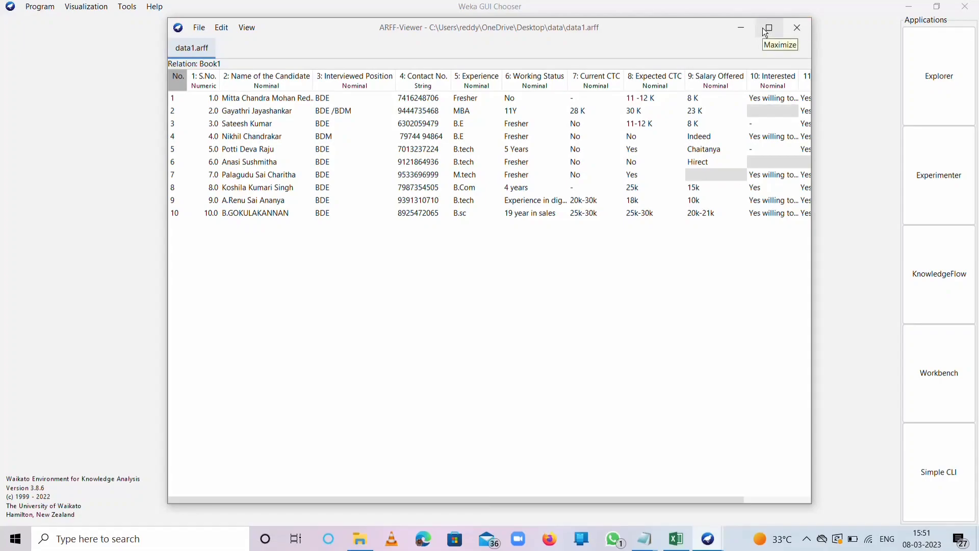
mouse_move(765, 32)
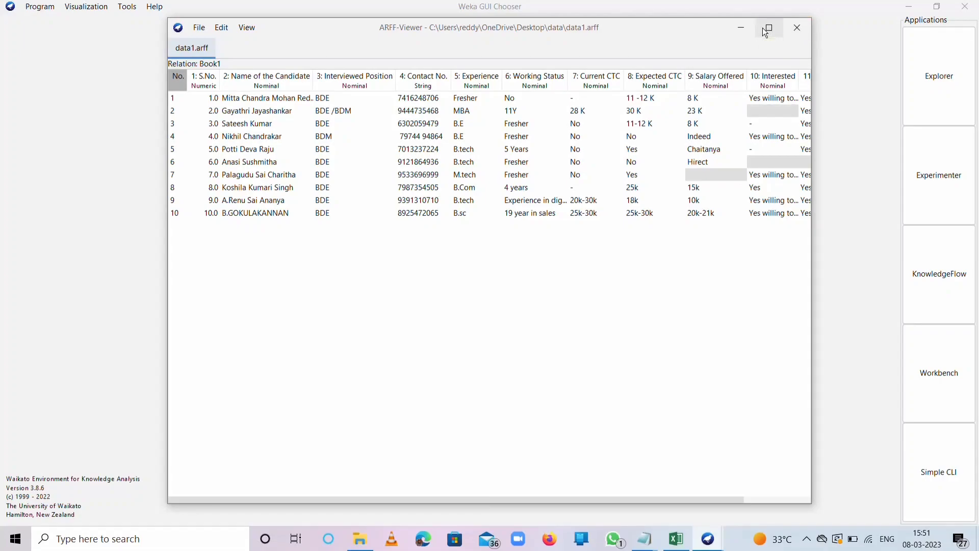
Close the ARFF-Viewer, confirming with Yes, and launch the Explorer from the GUI Chooser.
left_click(796, 28)
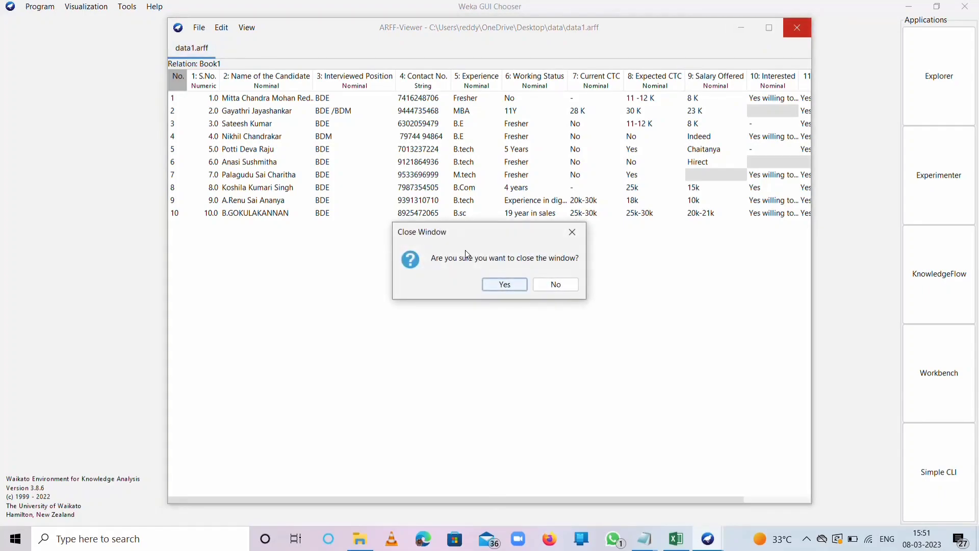
left_click(503, 283)
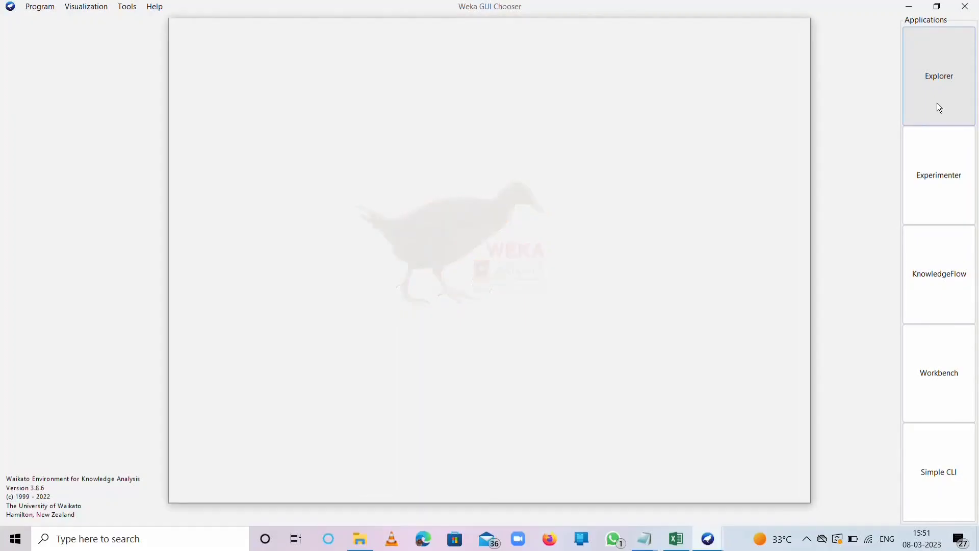
left_click(938, 75)
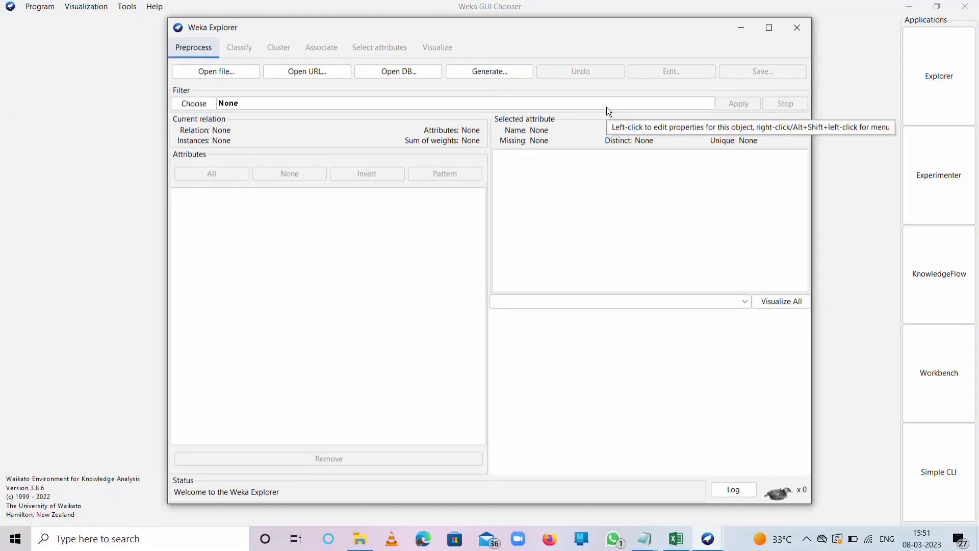
mouse_move(218, 74)
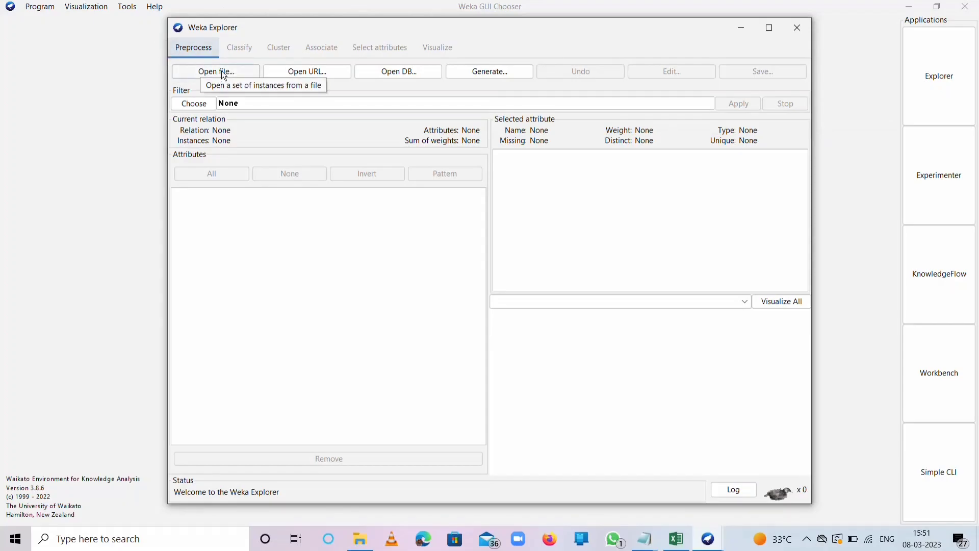
Load data1.arff from OneDrive > Desktop > data so relation Book1 shows 11 attributes, 10 instances.
left_click(215, 71)
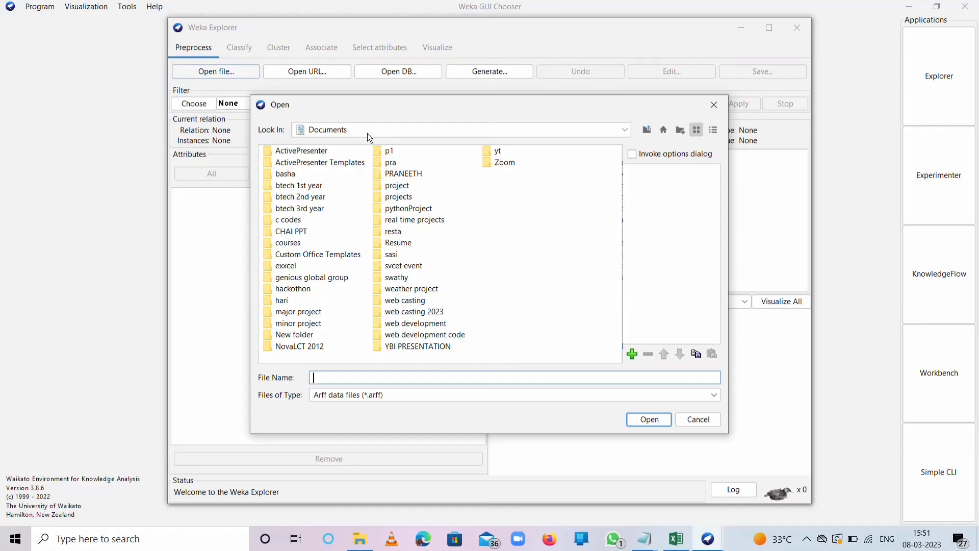
left_click(624, 130)
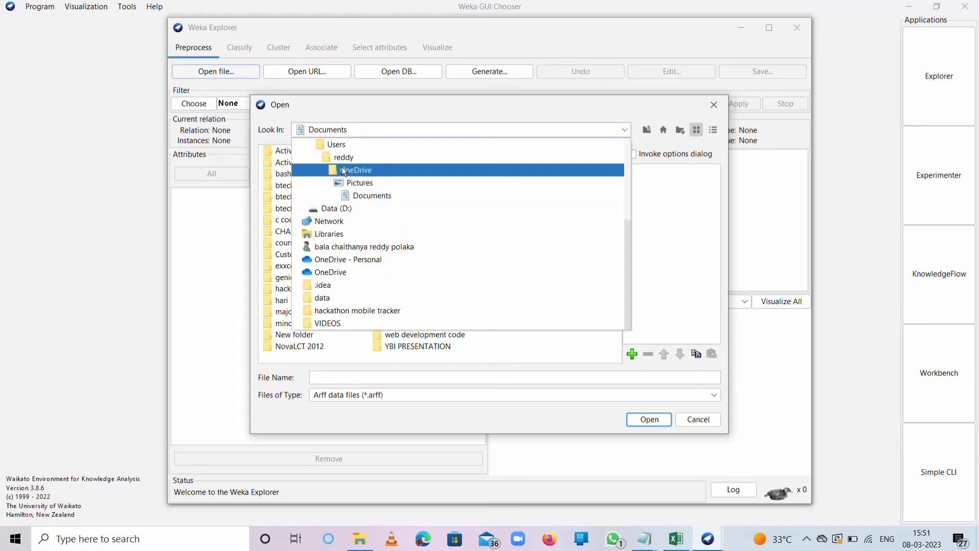
double_click(354, 169)
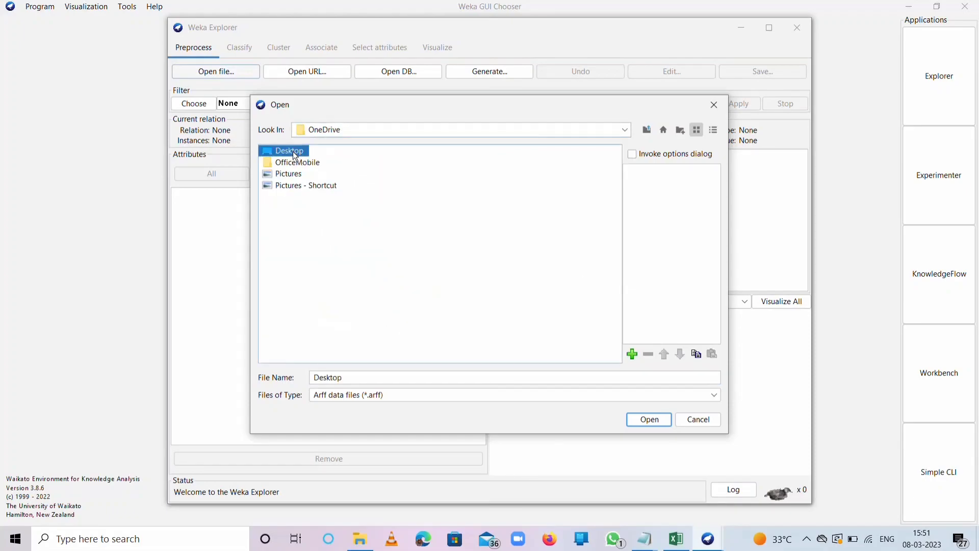
double_click(290, 151)
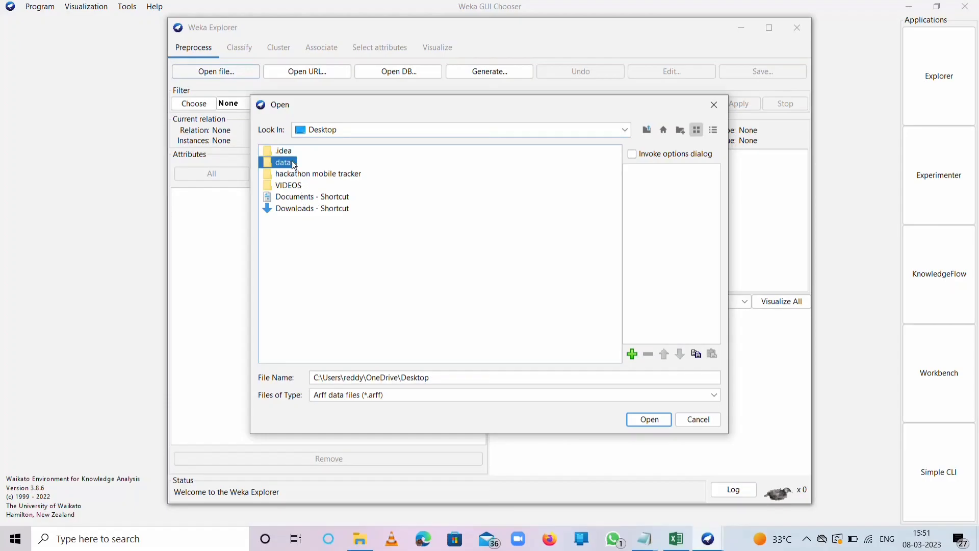
double_click(282, 162)
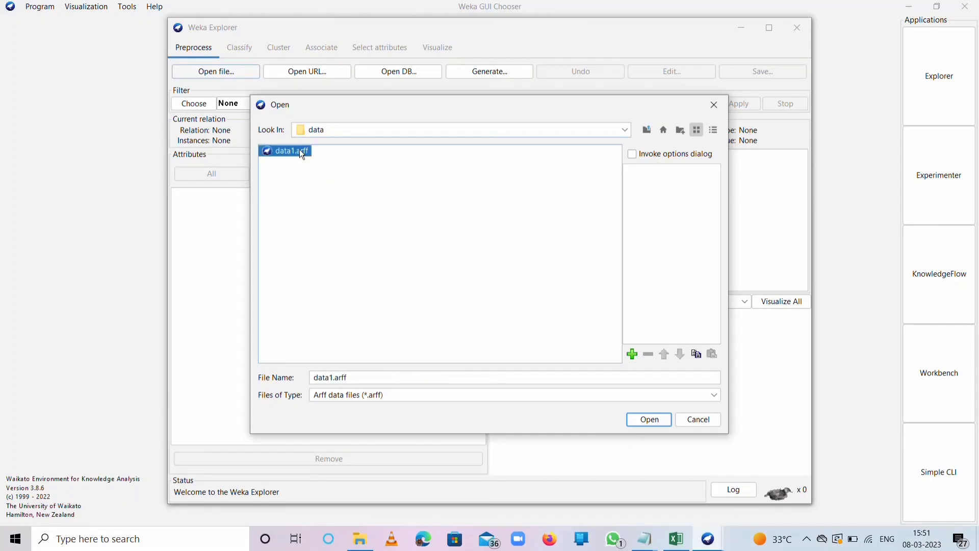
left_click(648, 419)
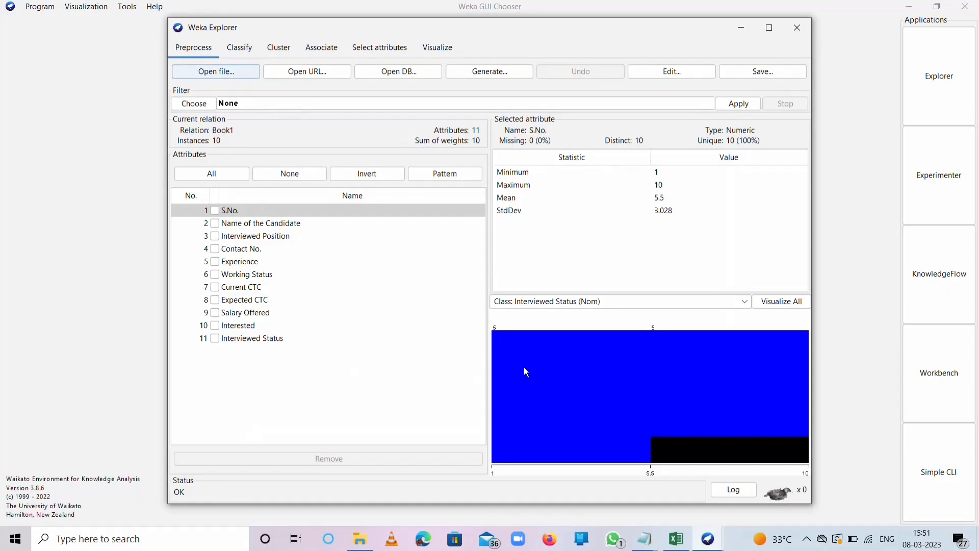
mouse_move(325, 300)
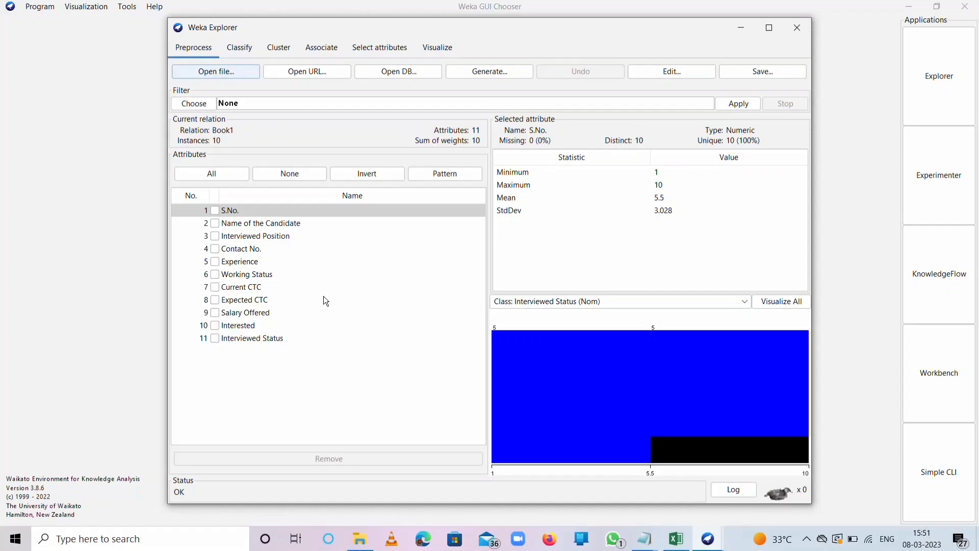
left_click(194, 103)
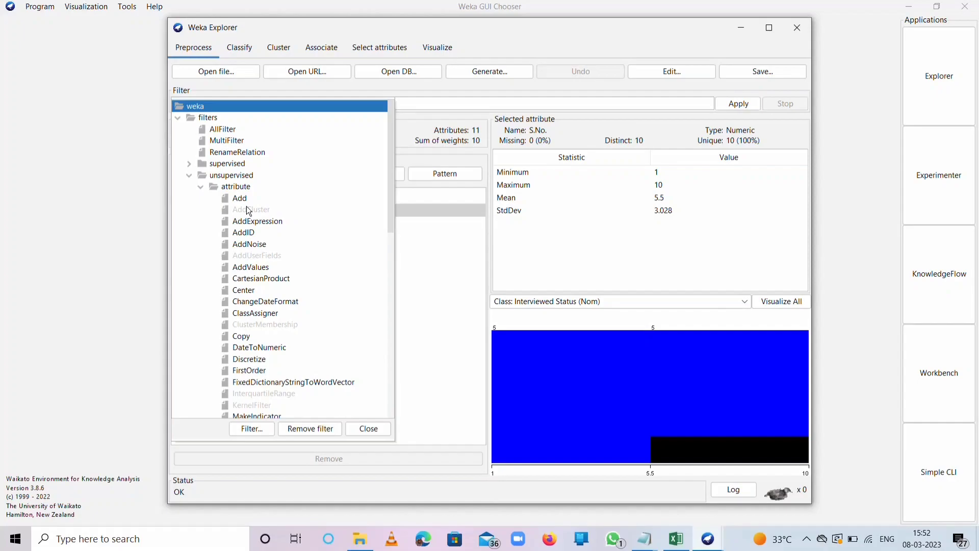
mouse_move(248, 211)
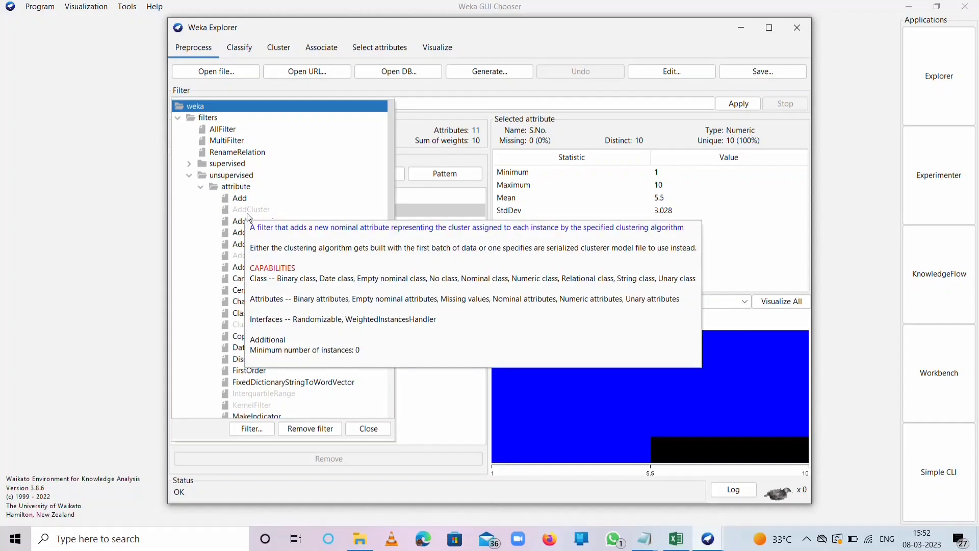
left_click(368, 428)
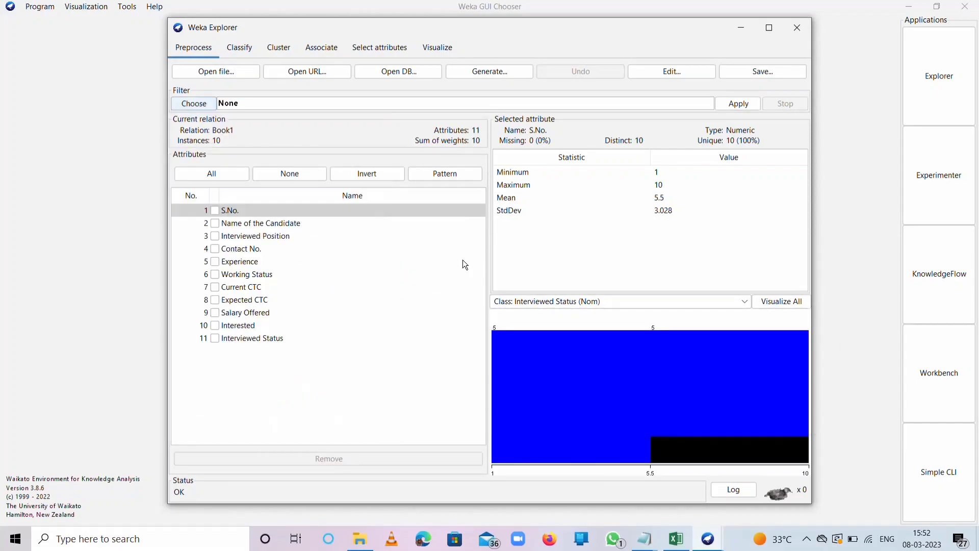